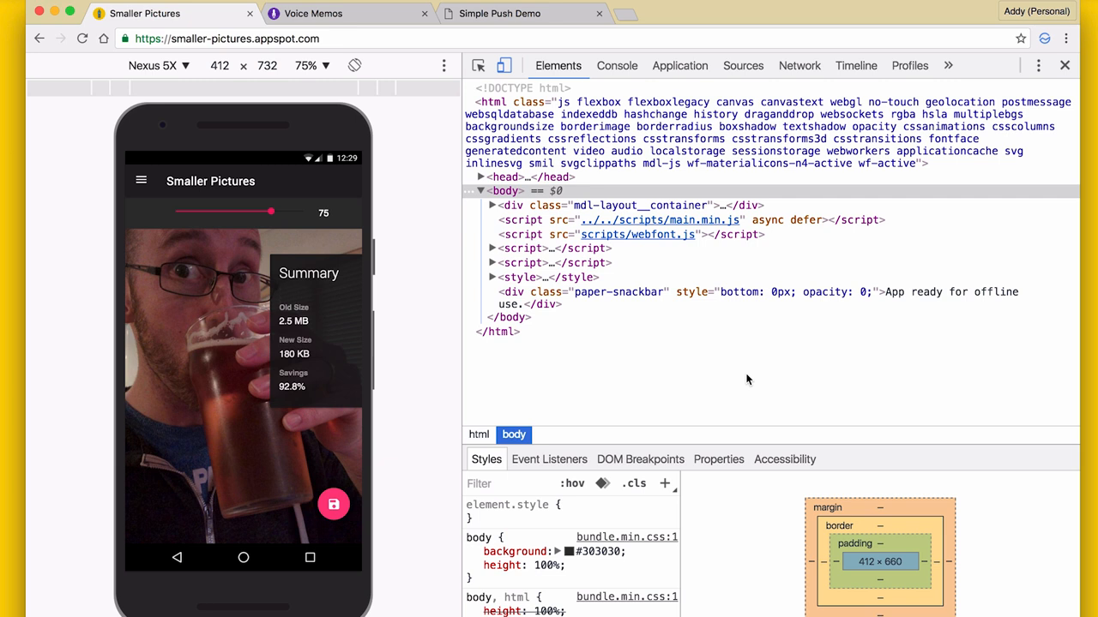
# Open the Application panel's Manifest view and scroll through Smaller Pictures' icons, 128 to 512 px
pyautogui.click(679, 65)
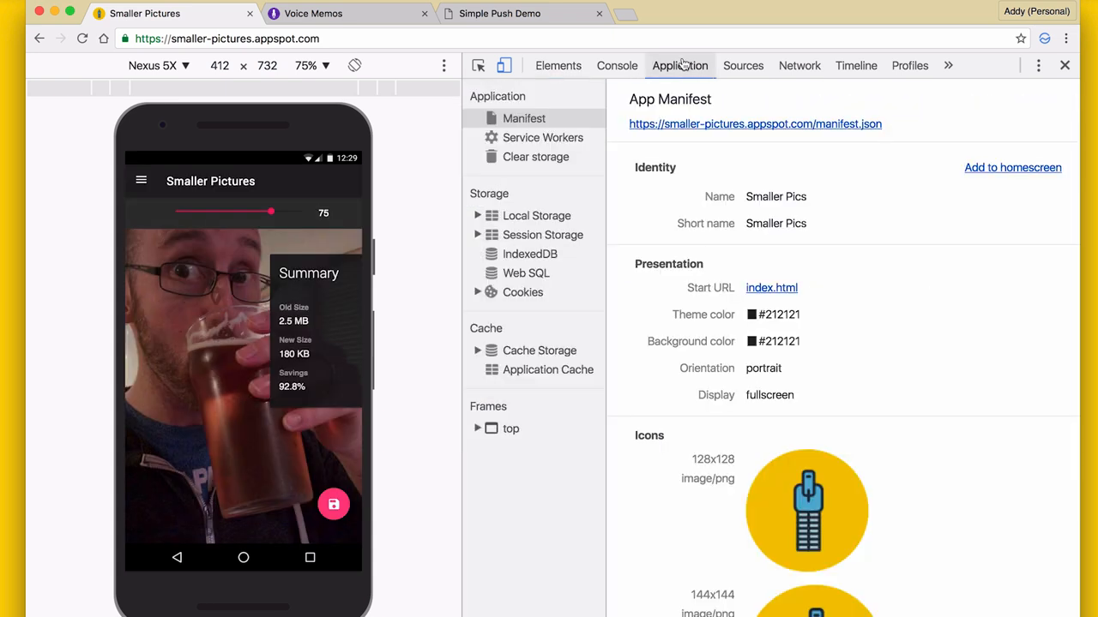
pyautogui.moveTo(970, 475)
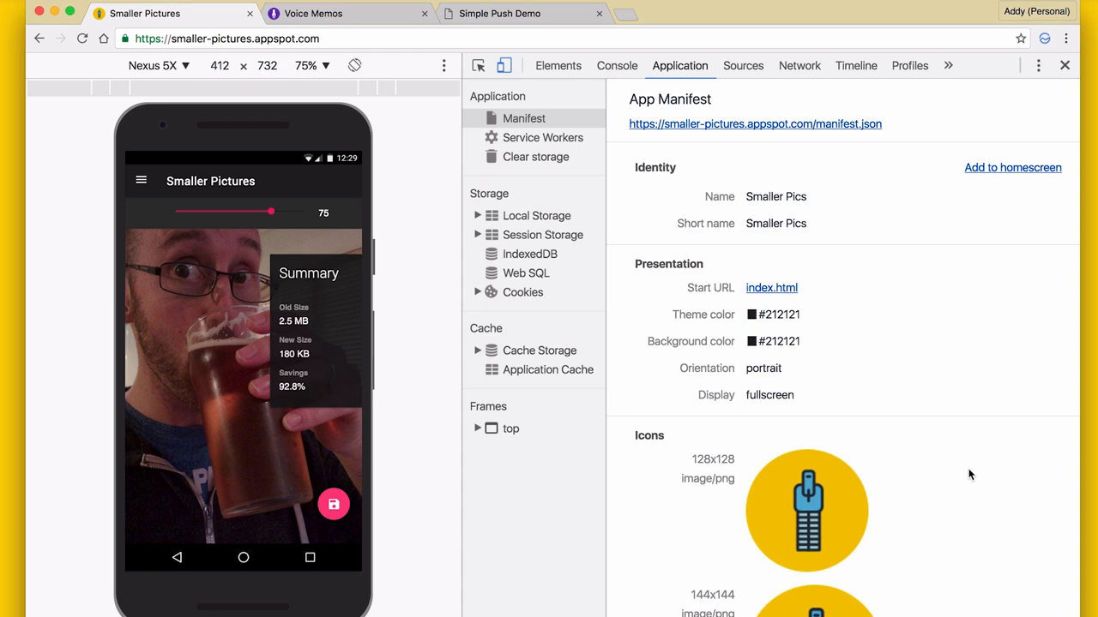
pyautogui.click(524, 118)
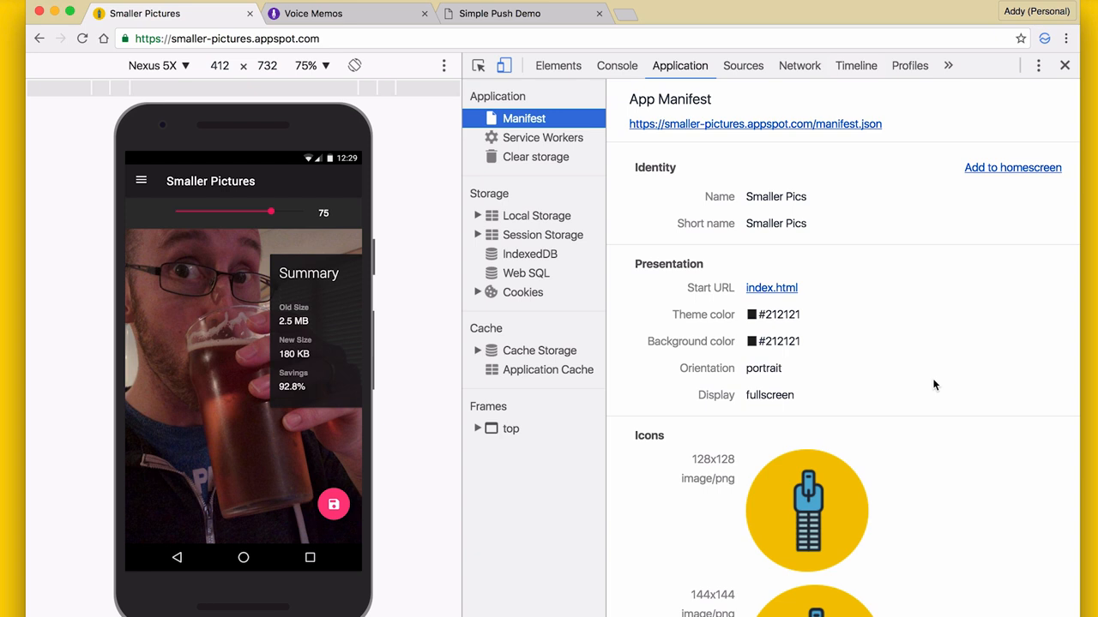
pyautogui.moveTo(970, 385)
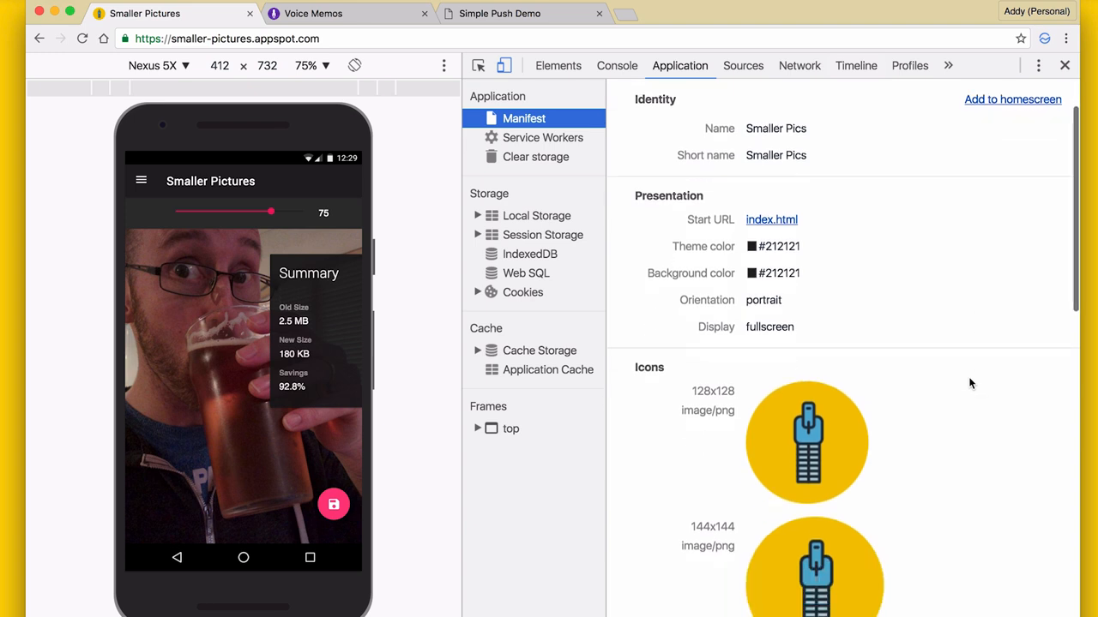
pyautogui.scroll(-3)
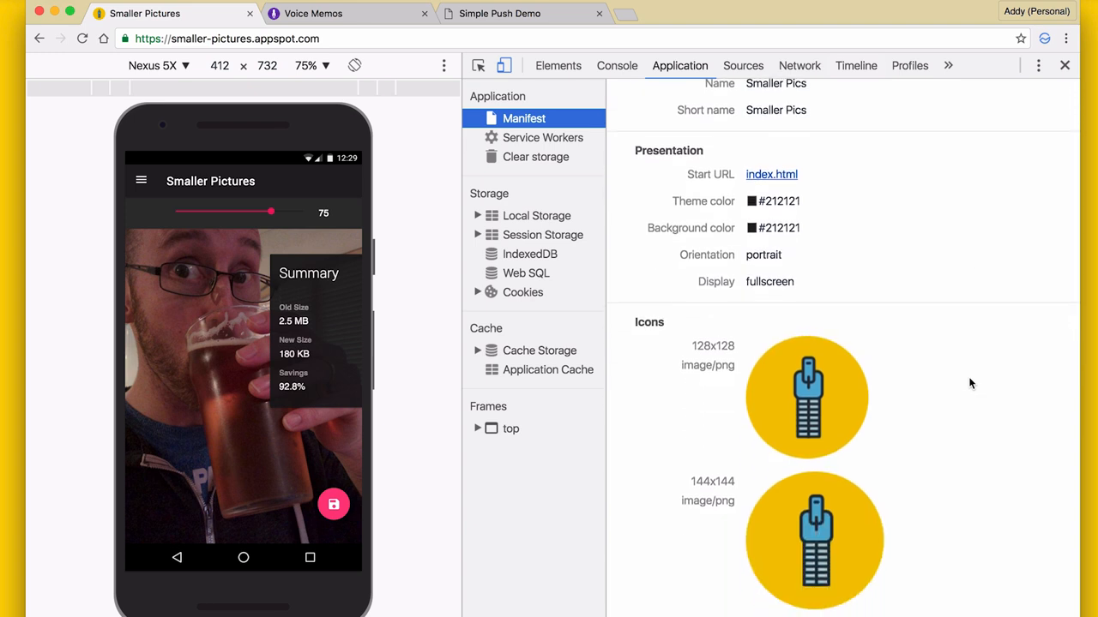
pyautogui.moveTo(782, 262)
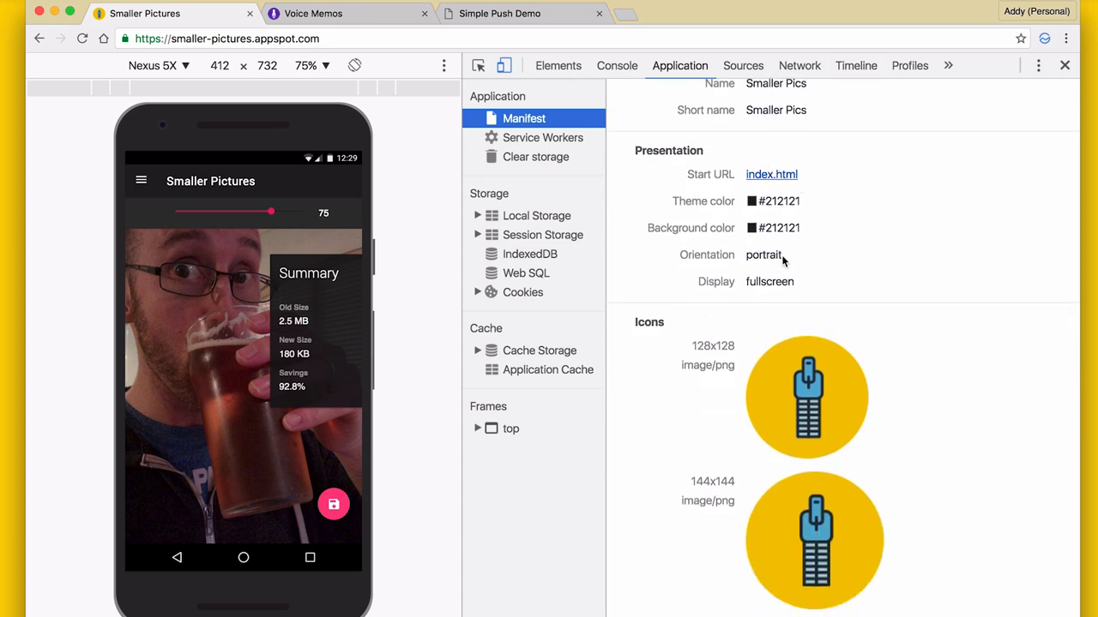
pyautogui.scroll(-3)
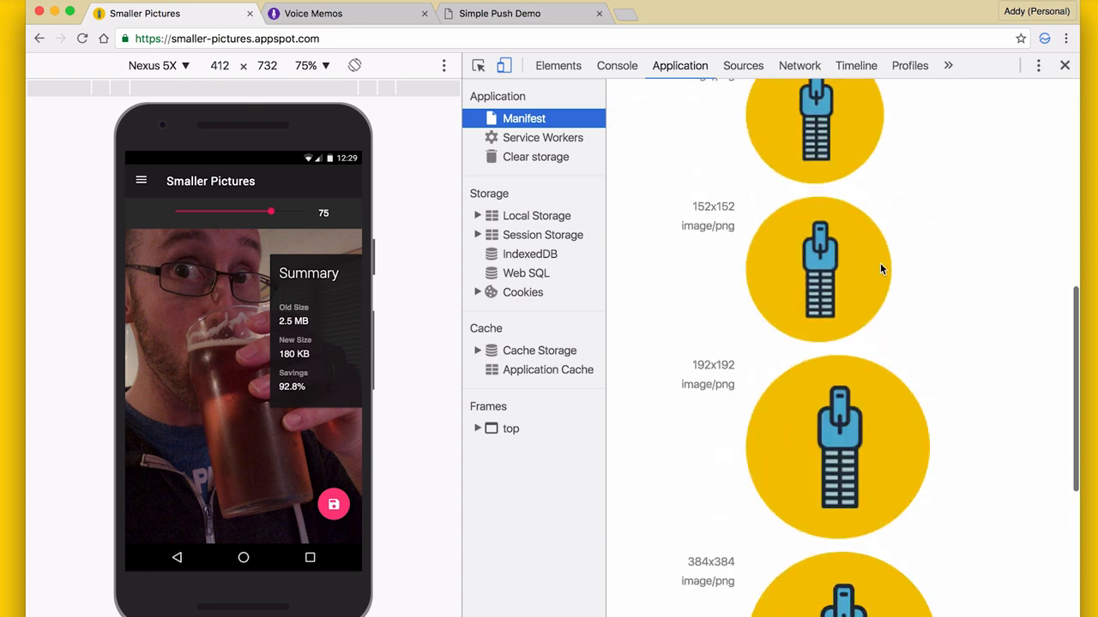
pyautogui.scroll(-3)
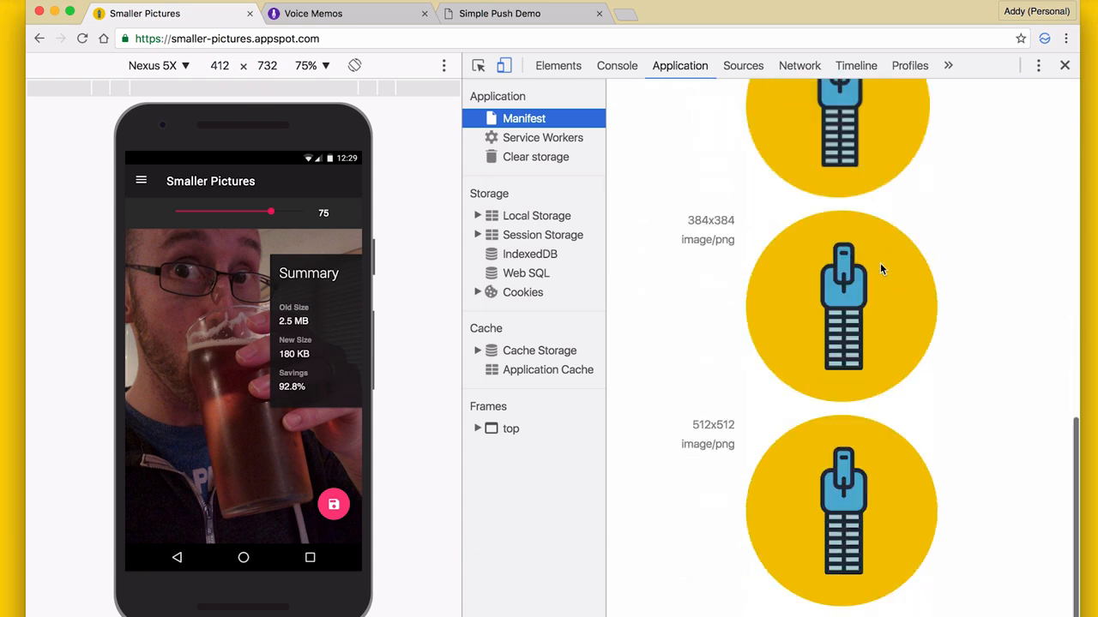
pyautogui.scroll(3)
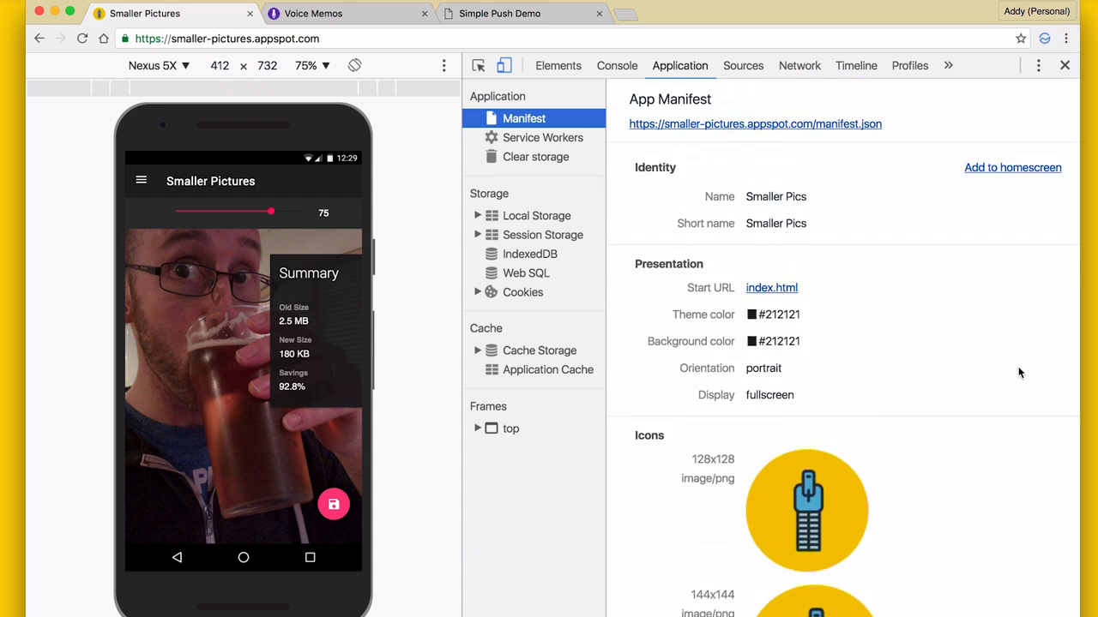
pyautogui.moveTo(1015, 191)
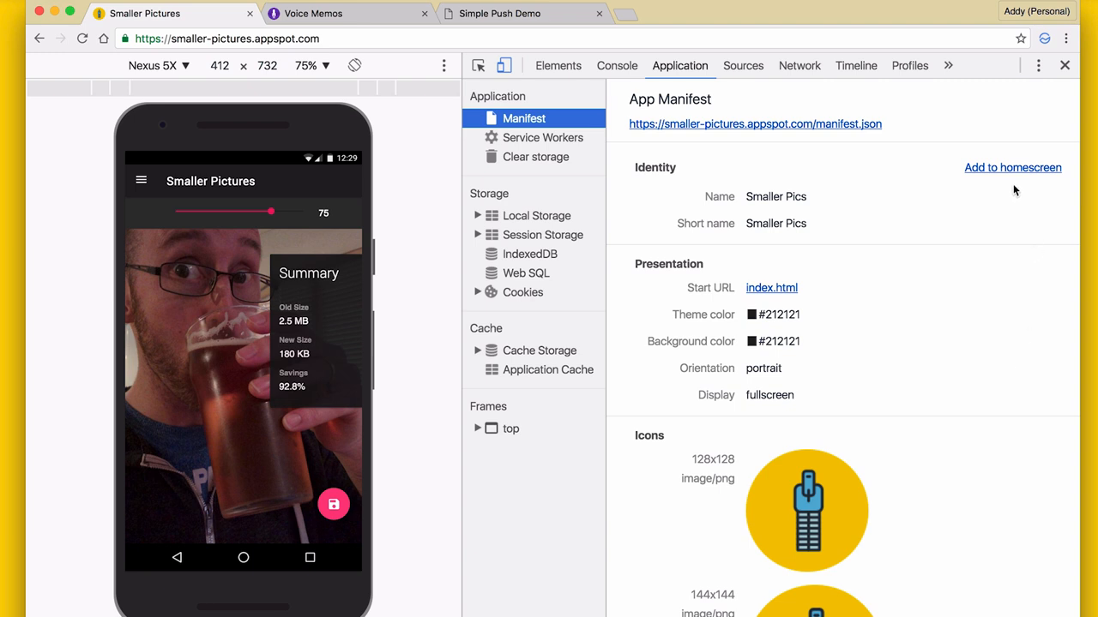
pyautogui.moveTo(973, 429)
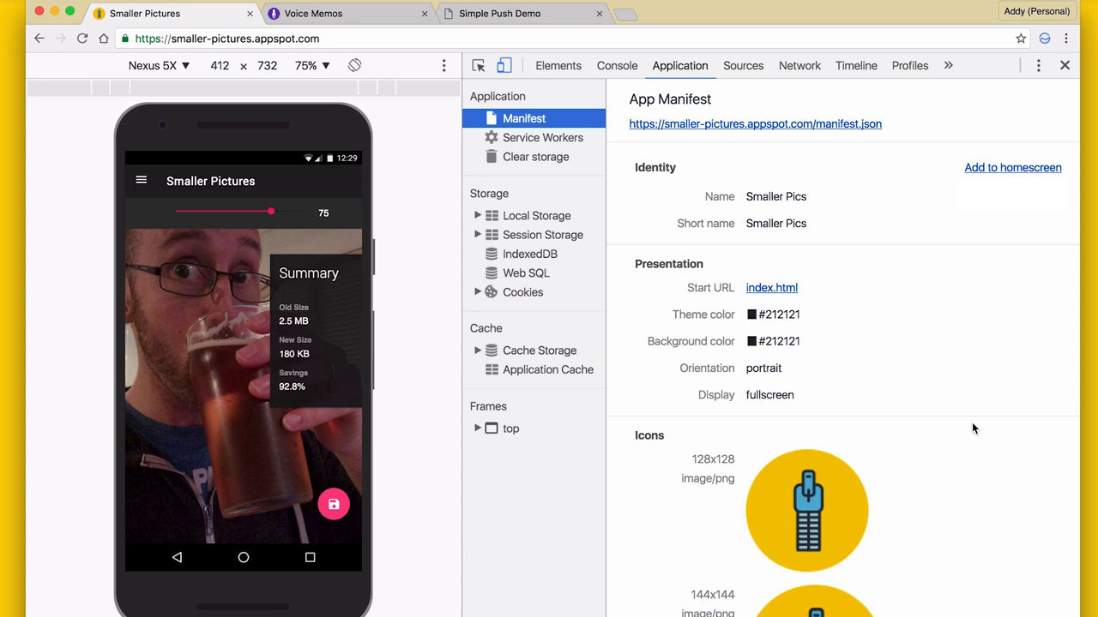
pyautogui.moveTo(894, 255)
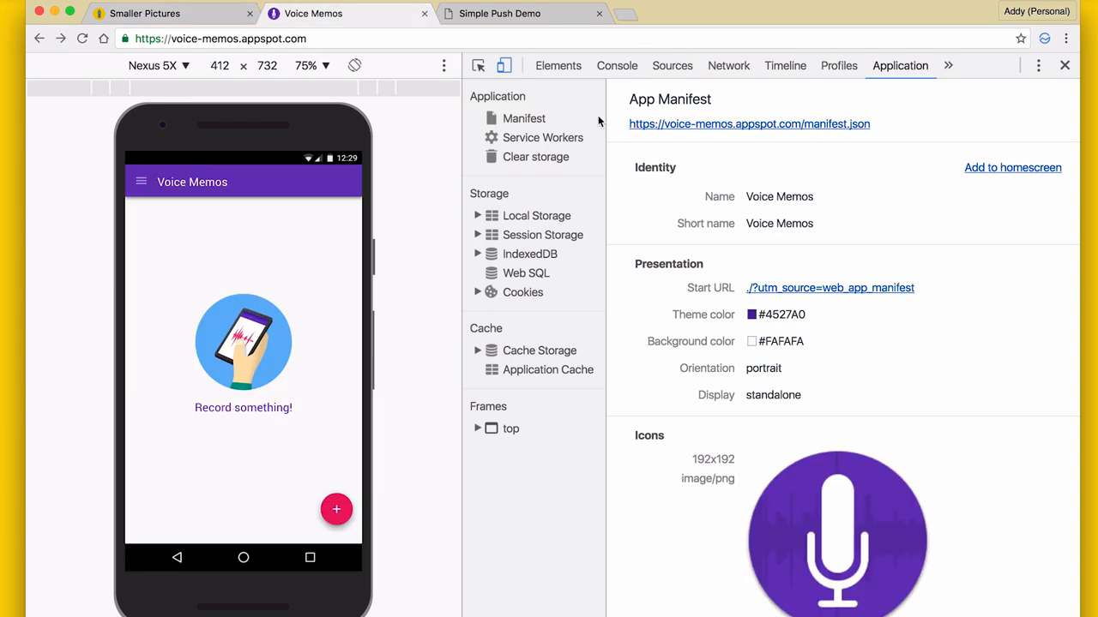
# Select Service Workers to see Voice Memos' sw.js worker #7 activated and running
pyautogui.click(543, 137)
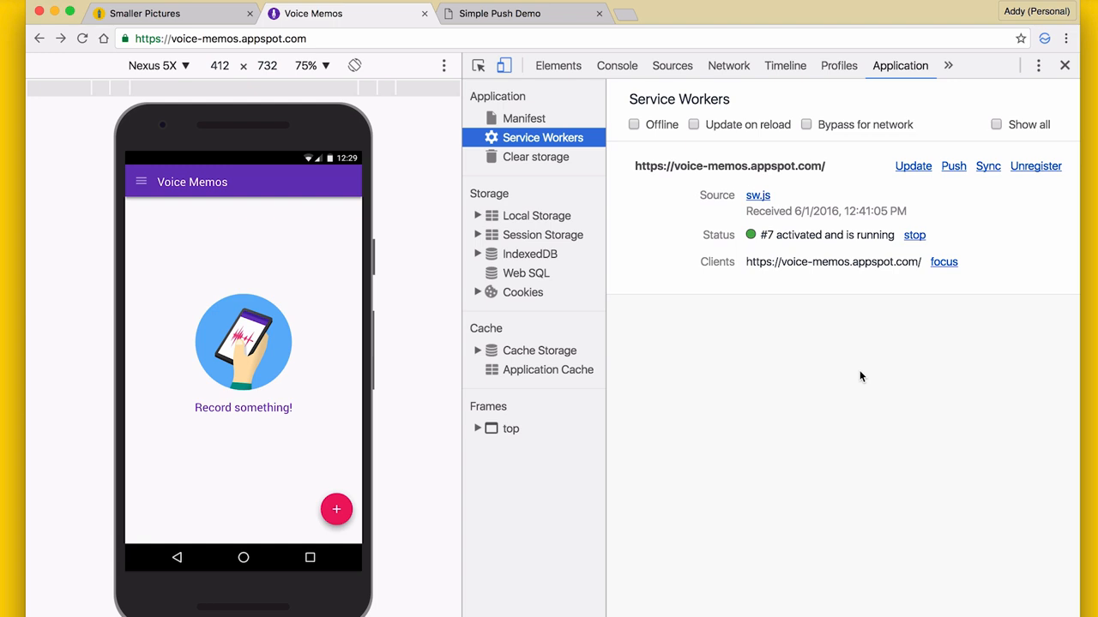
pyautogui.moveTo(634, 124)
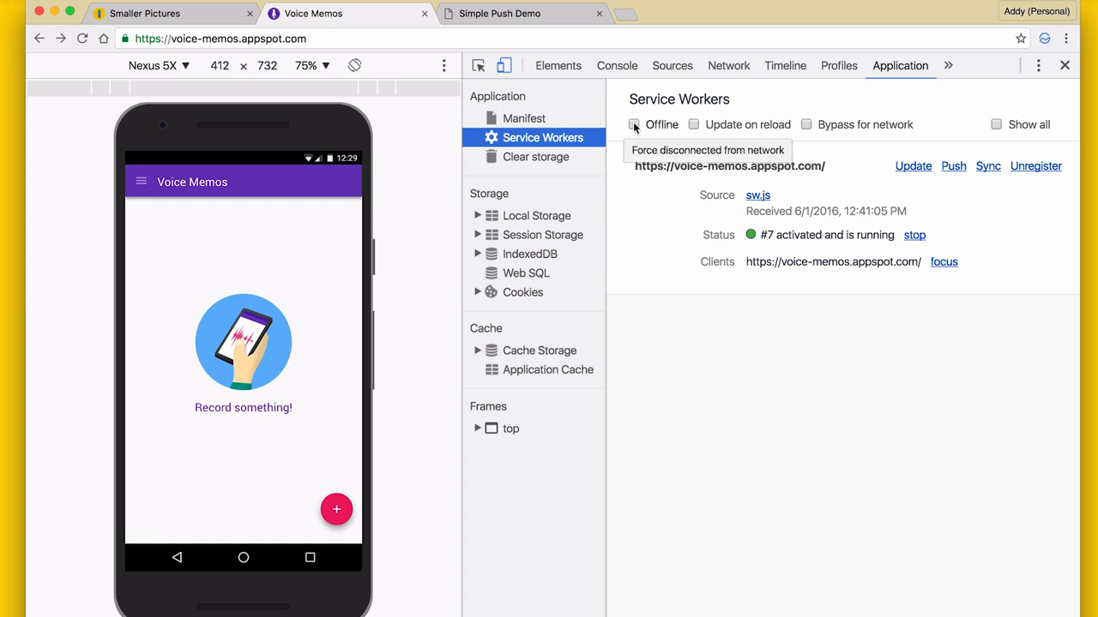
# Turn Offline on and back off for Voice Memos, leaving two sw.js errors logged
pyautogui.click(633, 125)
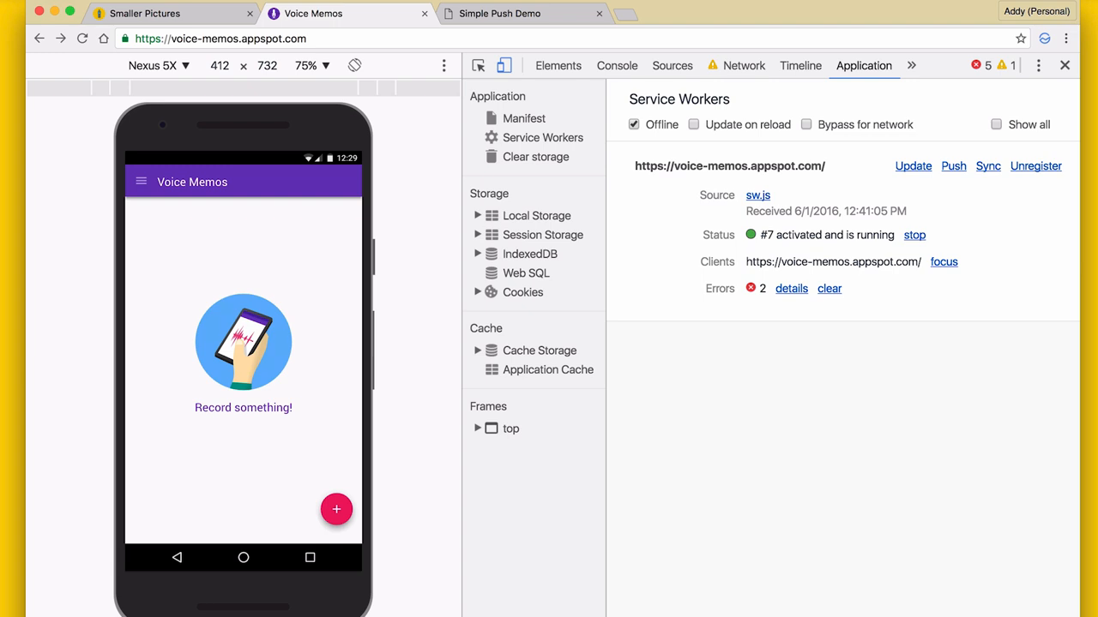
pyautogui.moveTo(765, 452)
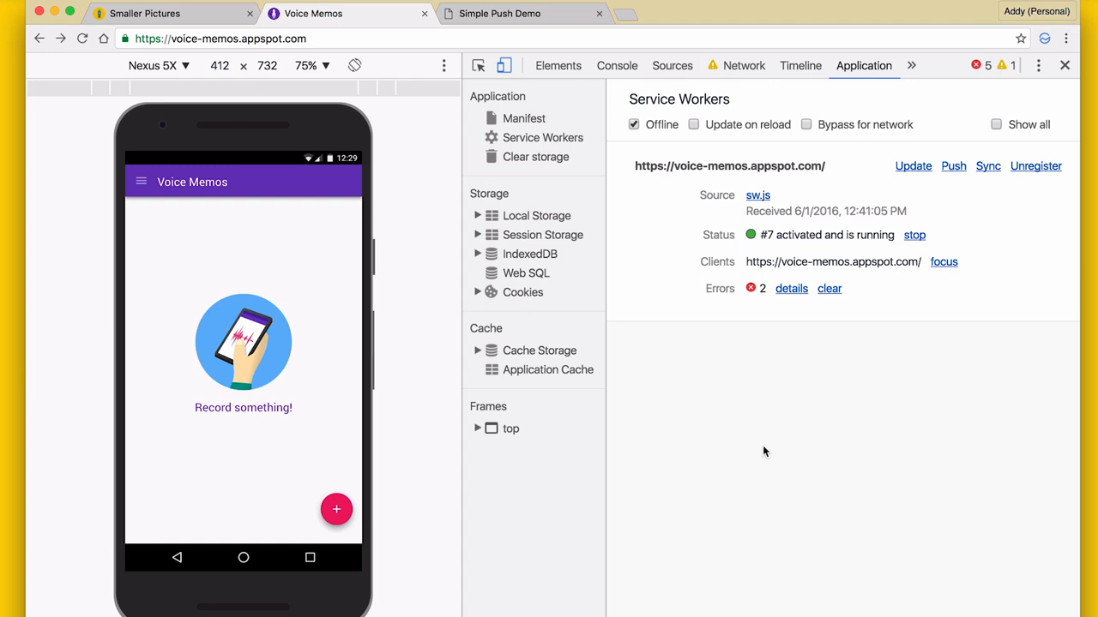
pyautogui.moveTo(758, 428)
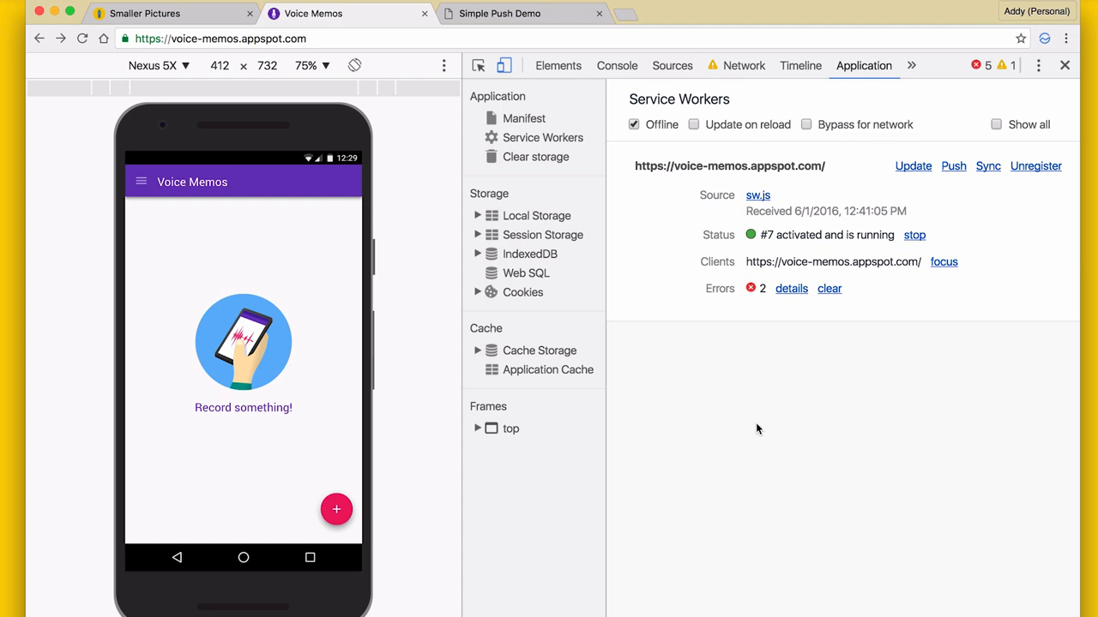
pyautogui.click(634, 124)
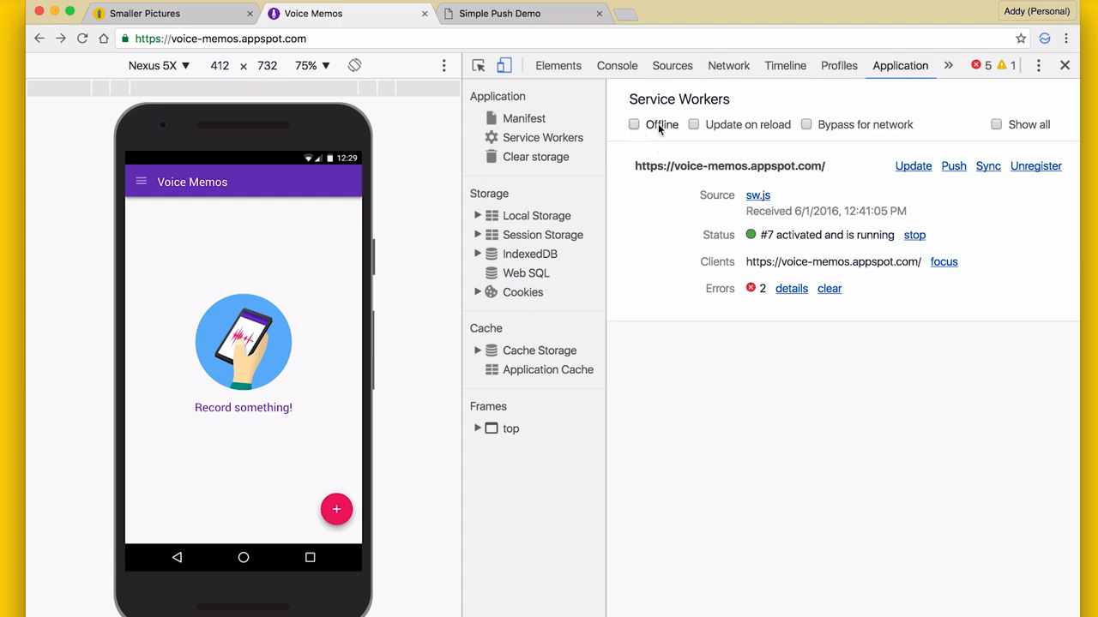
pyautogui.moveTo(693, 124)
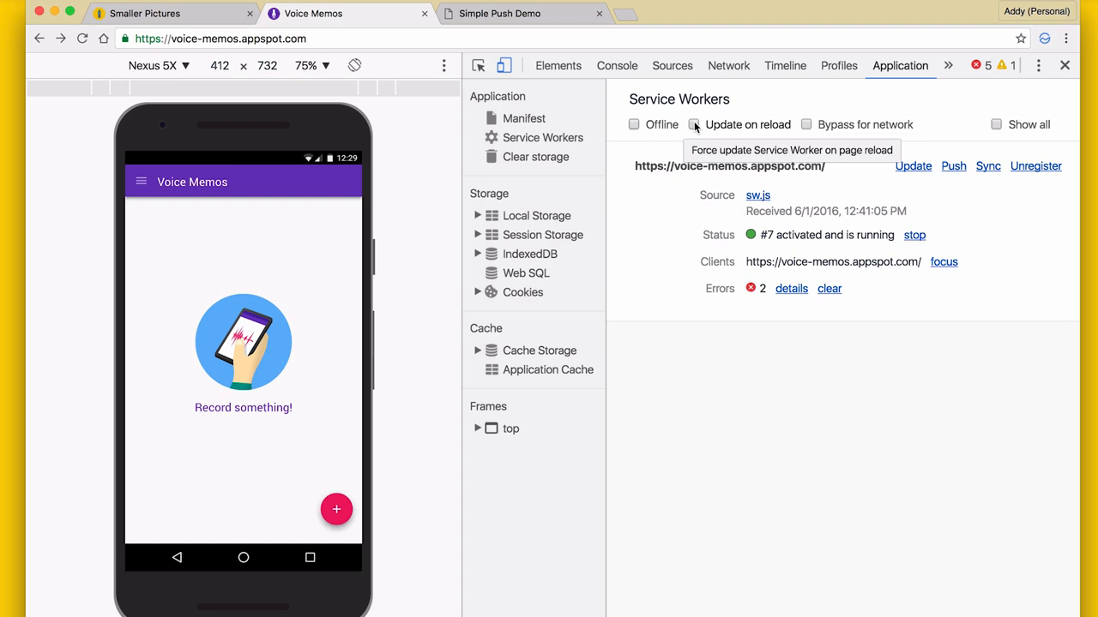
pyautogui.moveTo(805, 125)
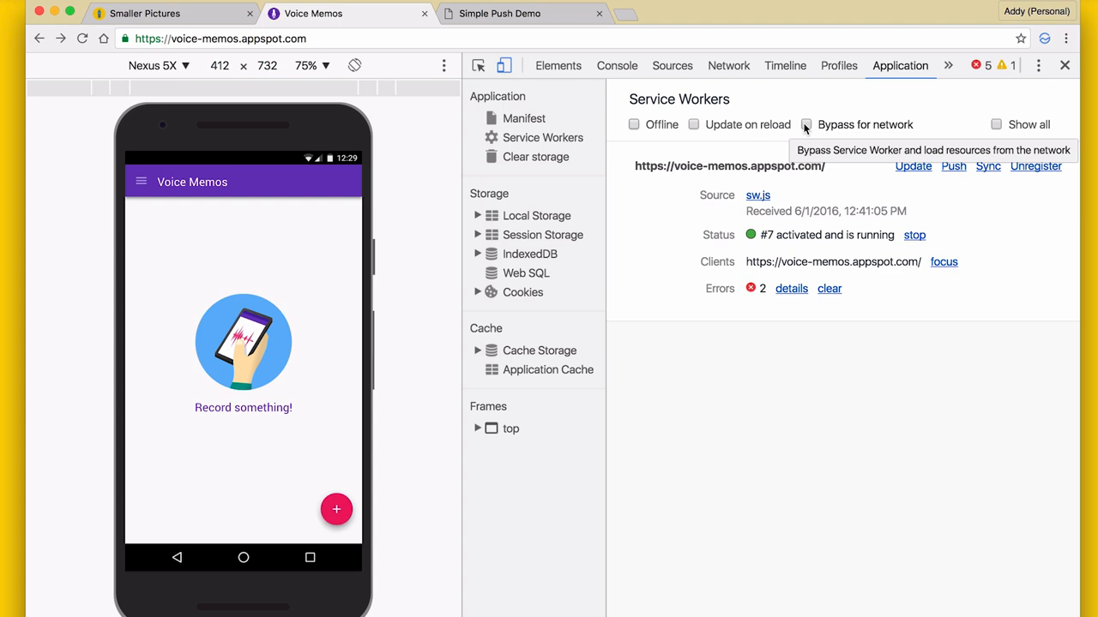
pyautogui.moveTo(996, 124)
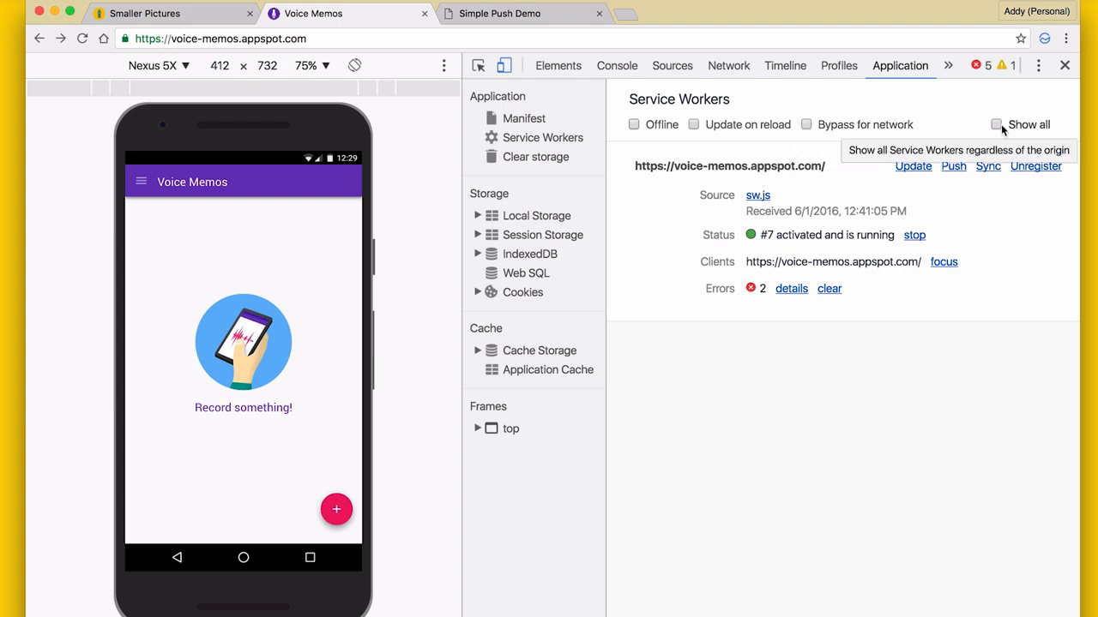
# List service workers from all origins, then show only Simple Push Demo's service-worker.js #9
pyautogui.click(996, 124)
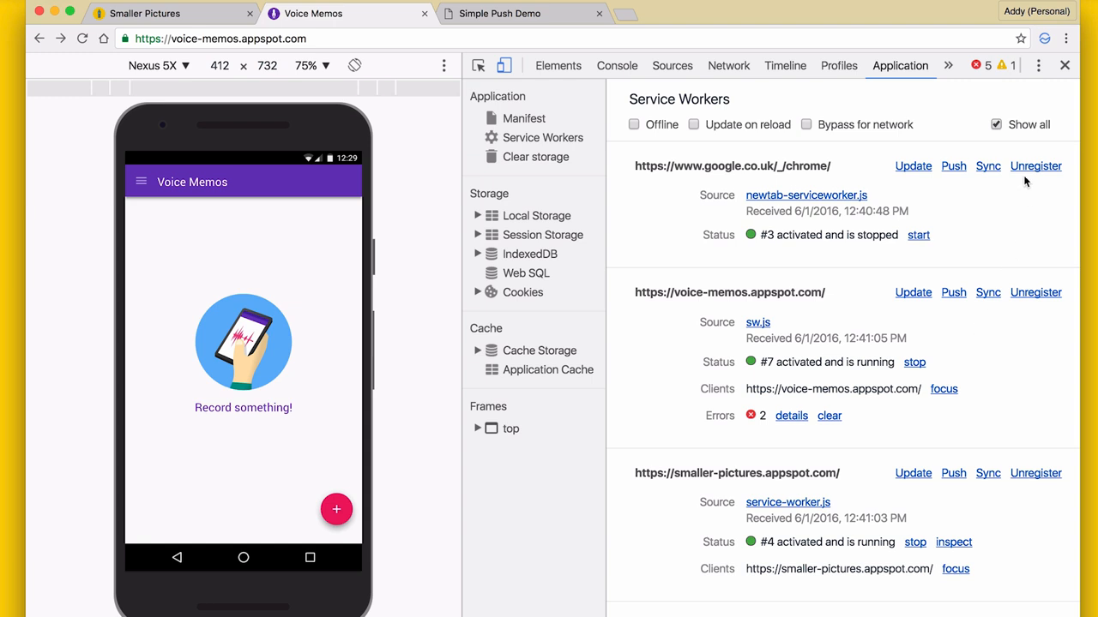
pyautogui.moveTo(995, 124)
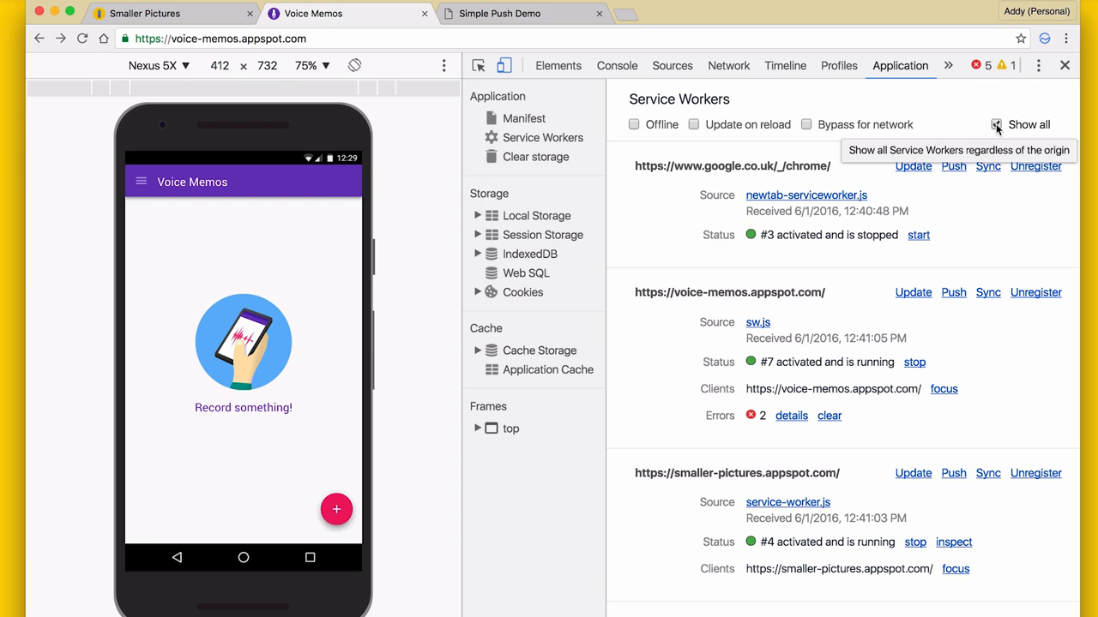
pyautogui.click(995, 124)
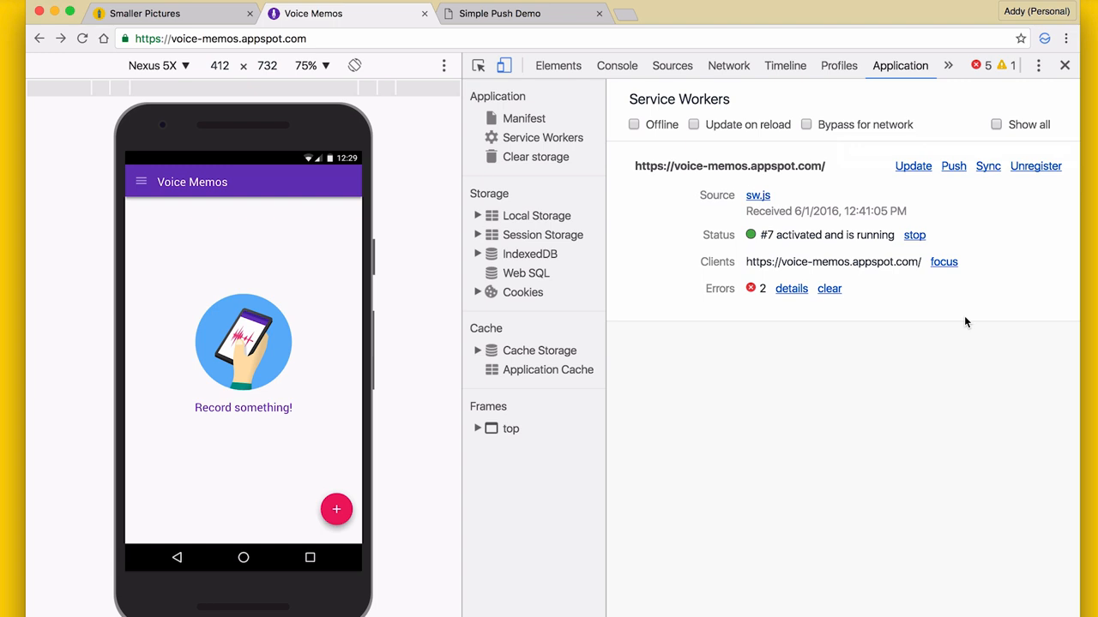
pyautogui.moveTo(942, 194)
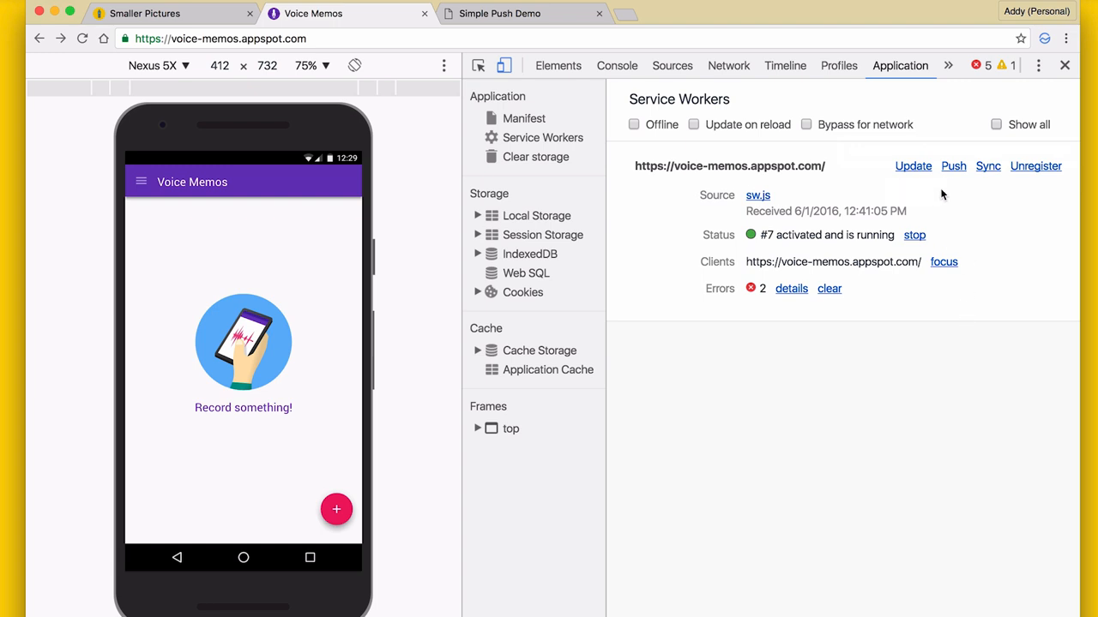
pyautogui.moveTo(953, 165)
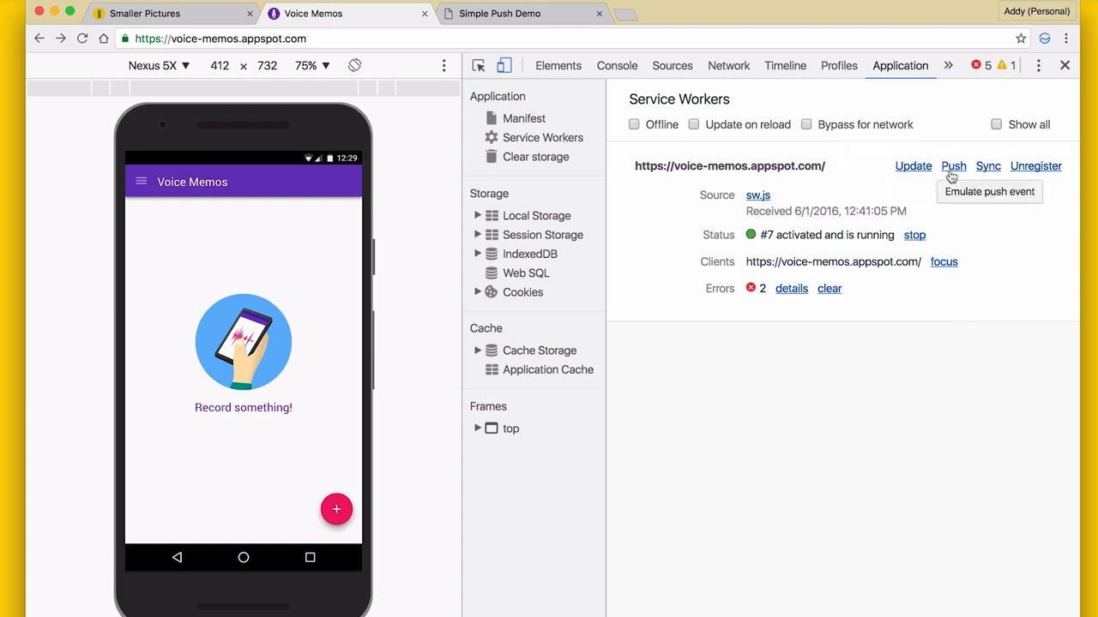
pyautogui.click(499, 13)
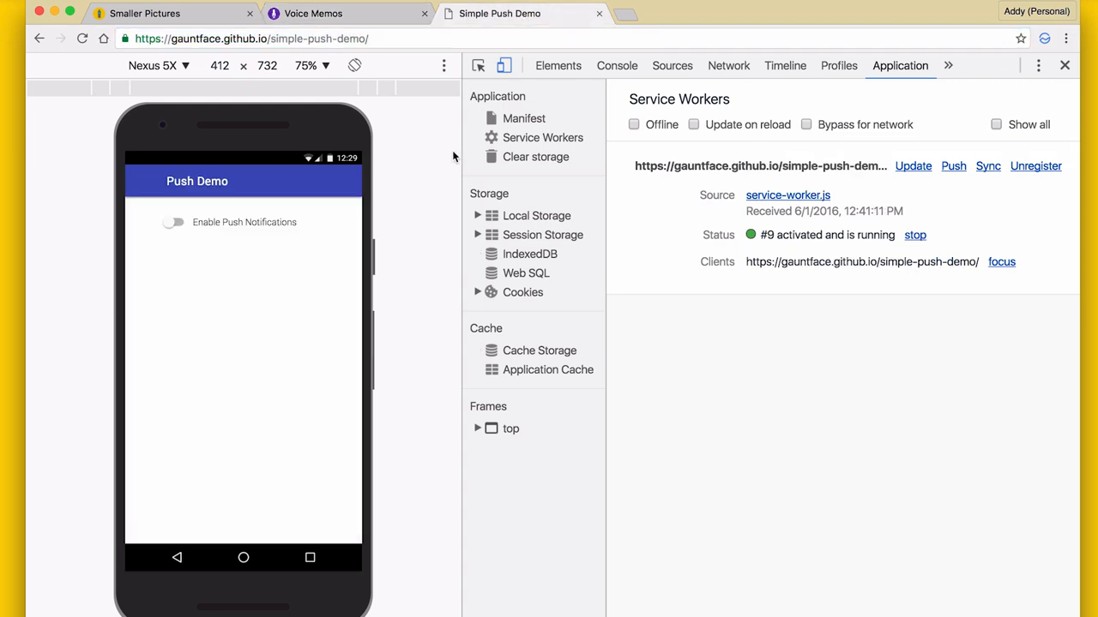
# Enable push notifications in Simple Push Demo and send a test push to its worker
pyautogui.click(173, 222)
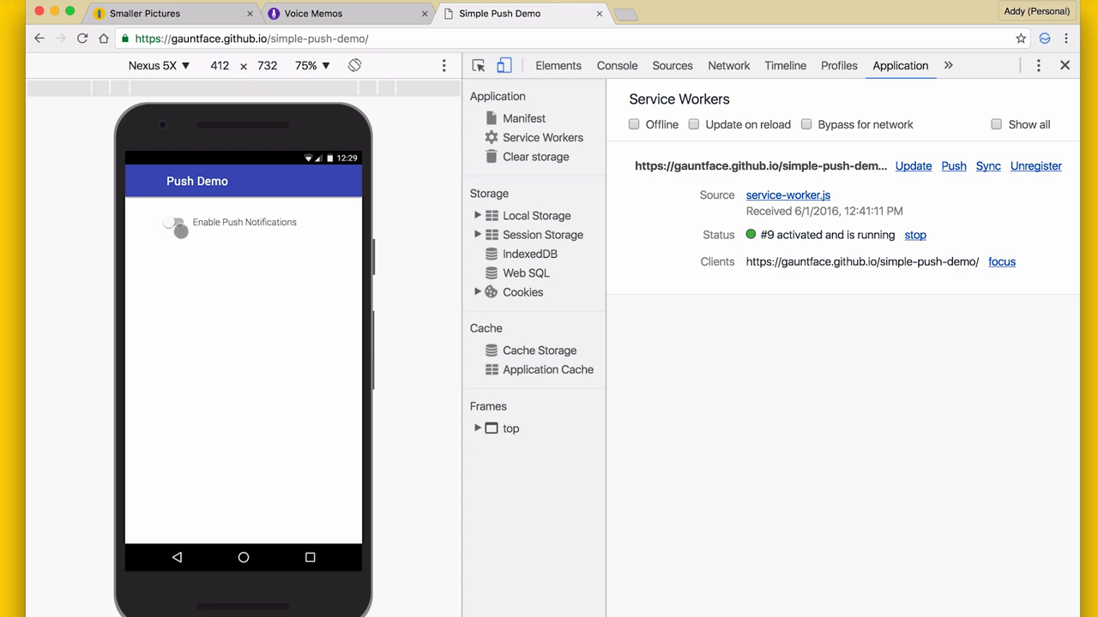
pyautogui.click(174, 225)
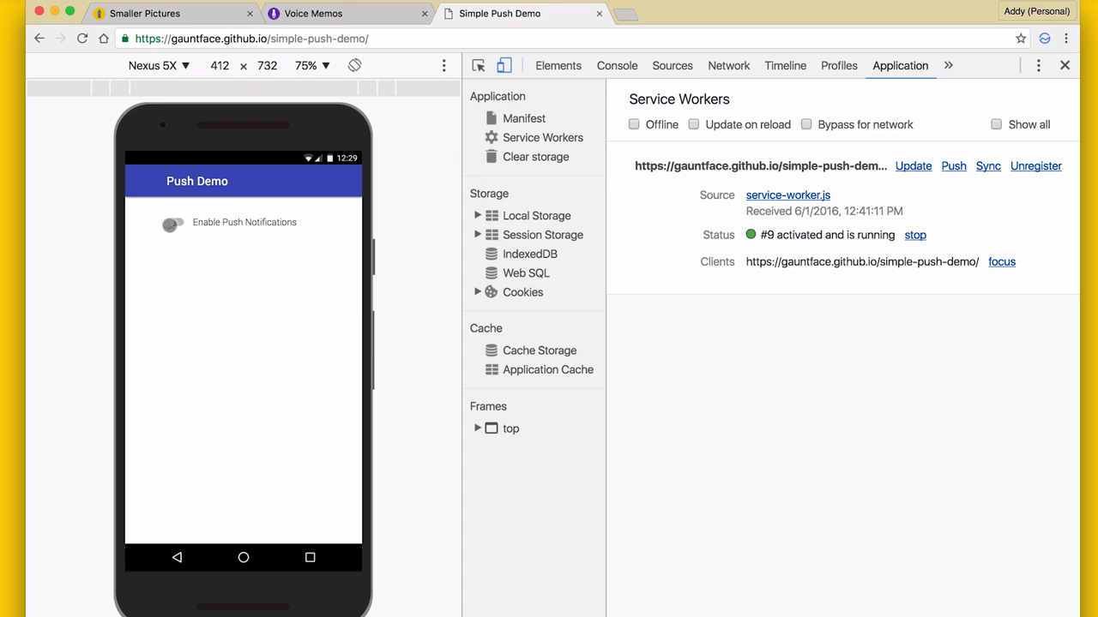
pyautogui.click(173, 223)
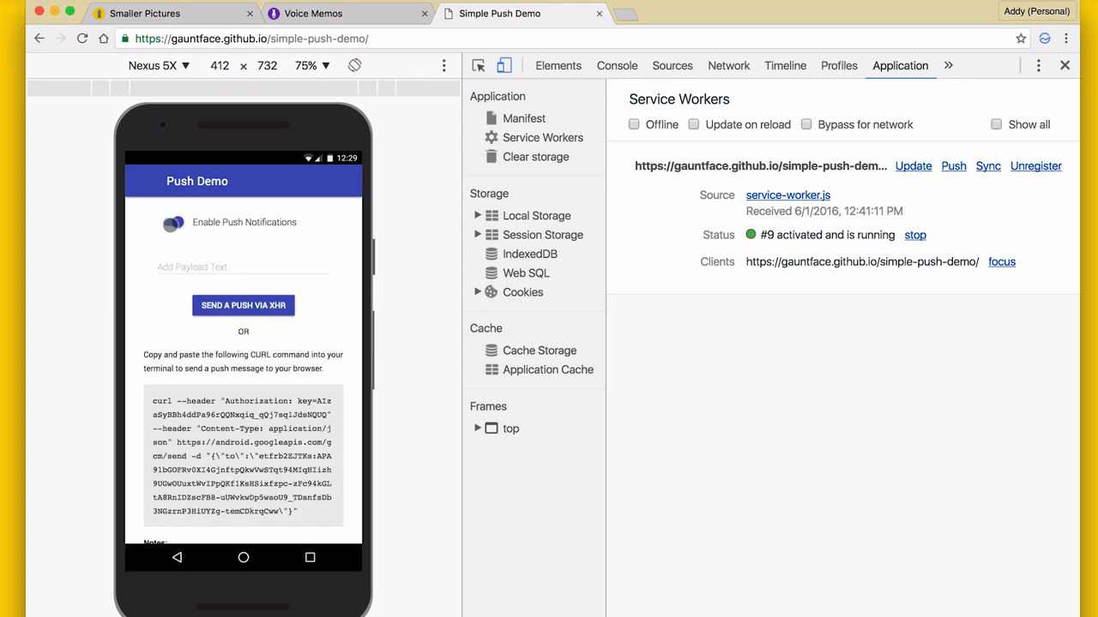
pyautogui.click(173, 222)
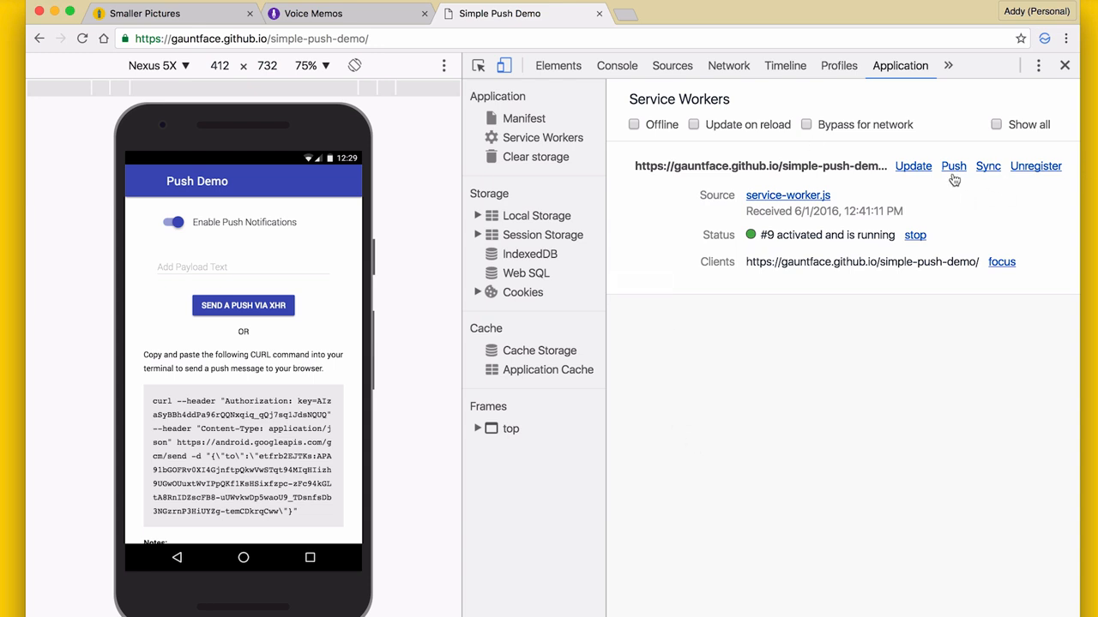
pyautogui.click(953, 165)
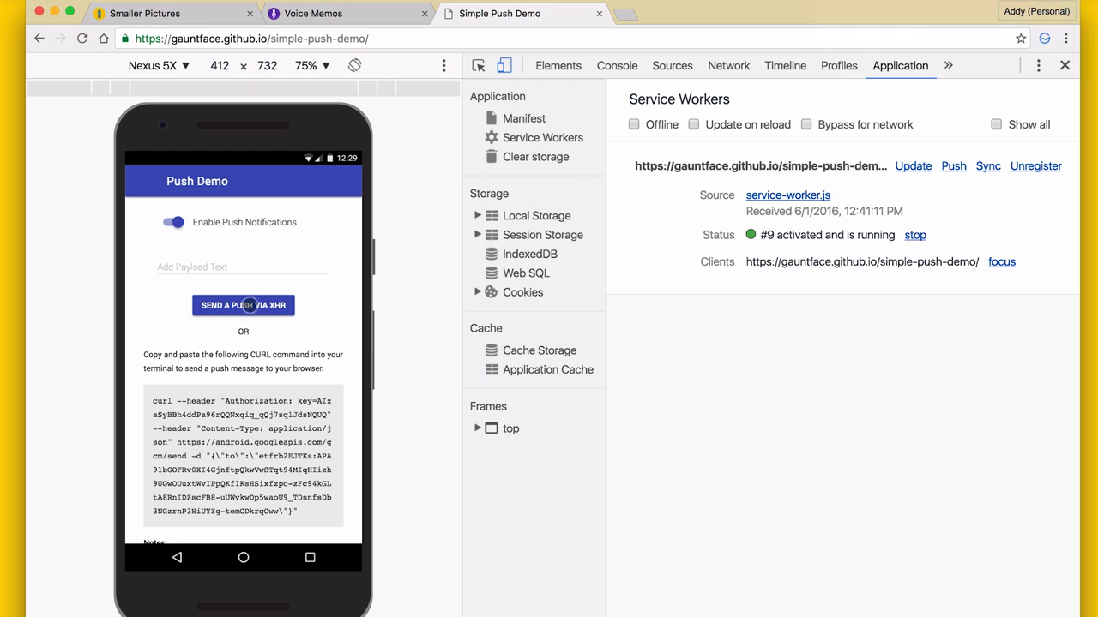
pyautogui.click(243, 305)
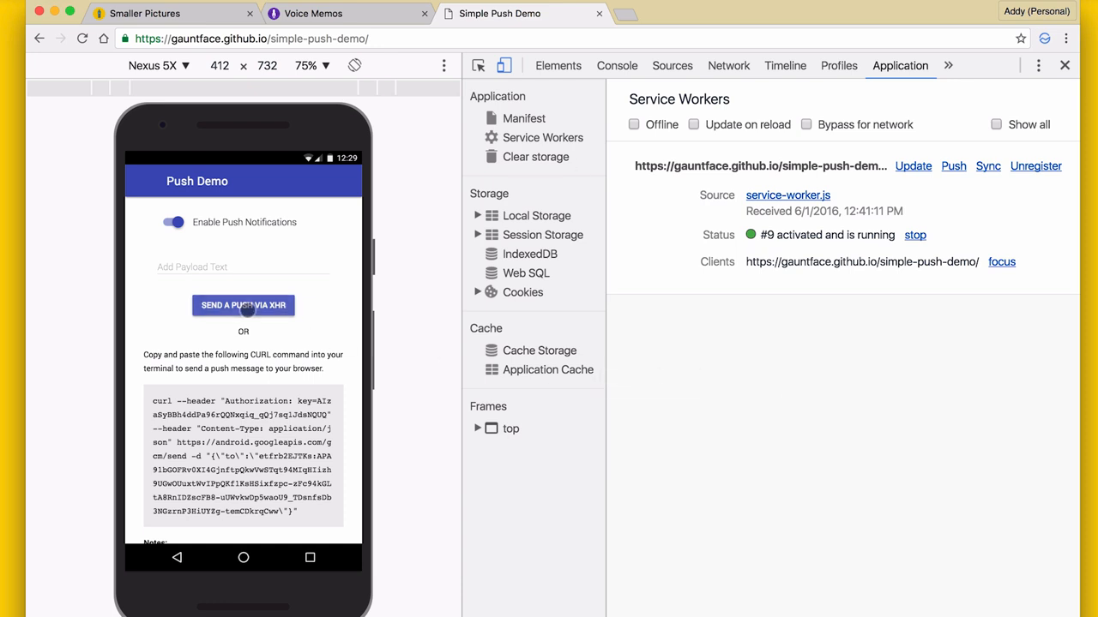
pyautogui.click(242, 305)
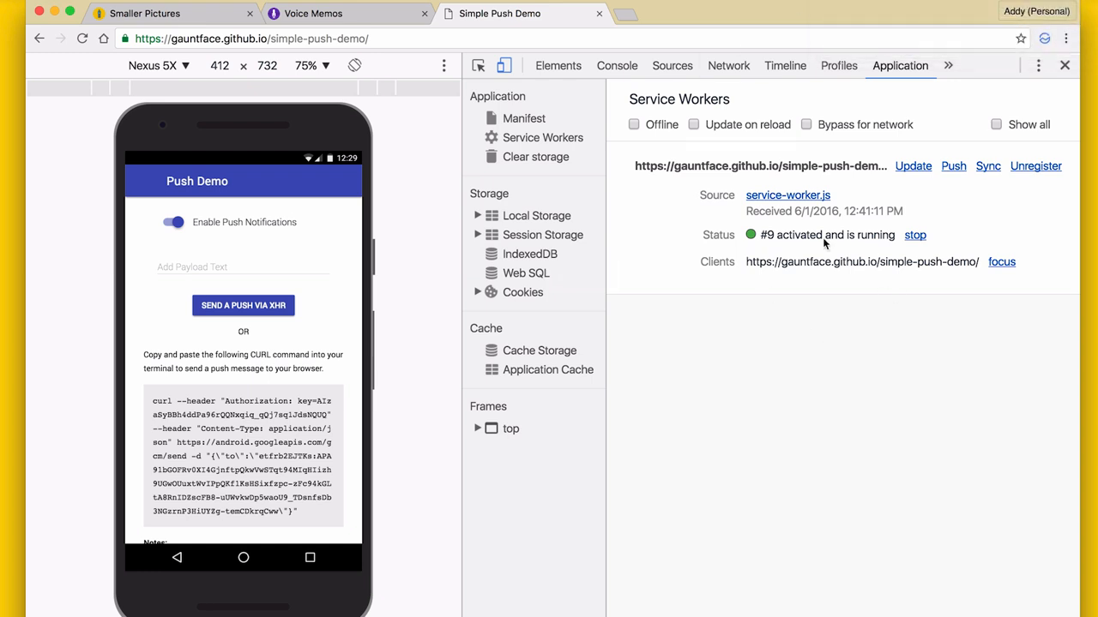
pyautogui.moveTo(787, 195)
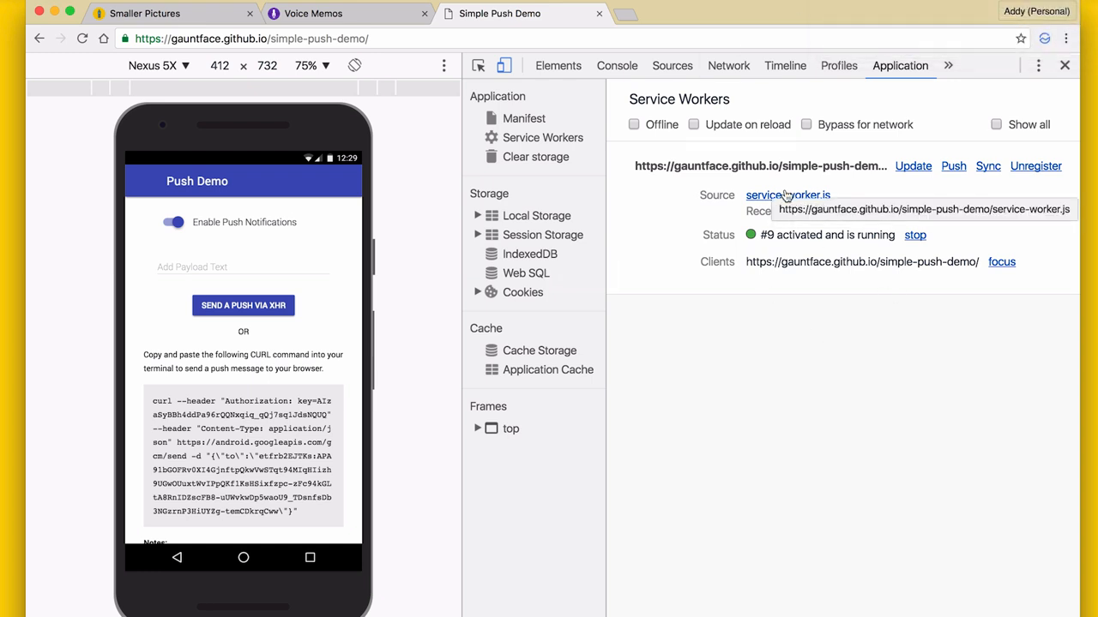
# Open Voice Memos' sw.js at full panel width and scroll to its install and activate handlers
pyautogui.click(787, 195)
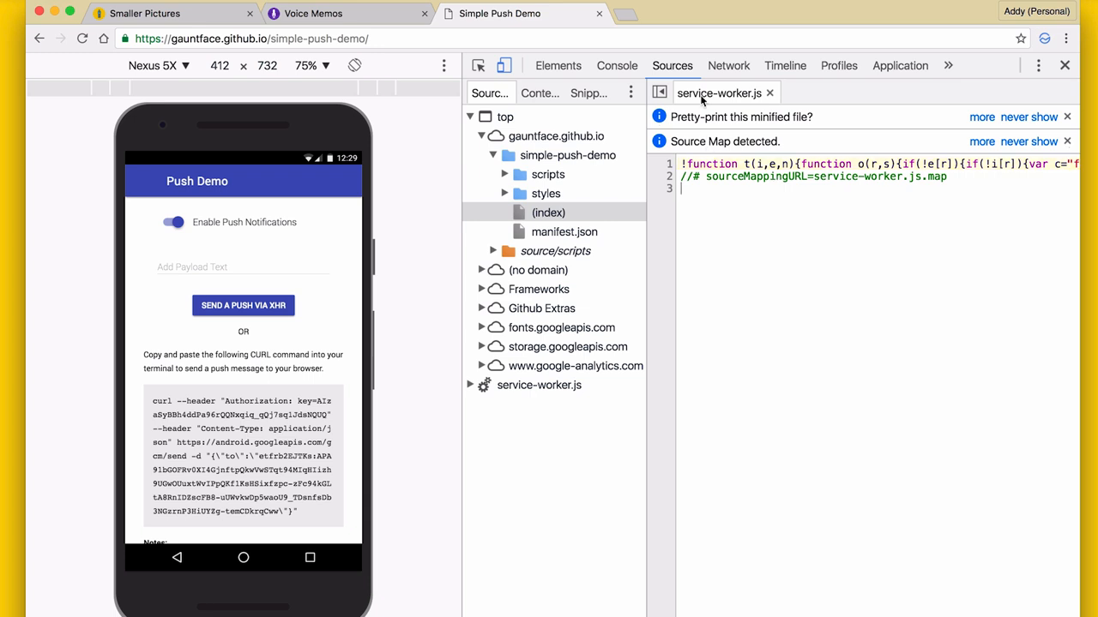
pyautogui.moveTo(591, 77)
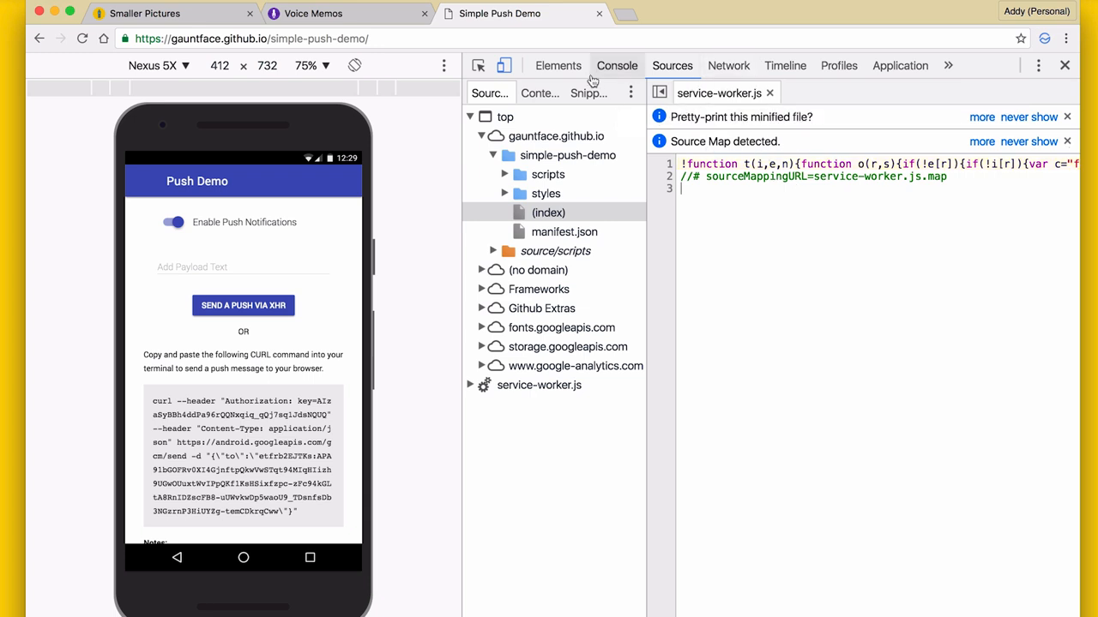
pyautogui.click(313, 13)
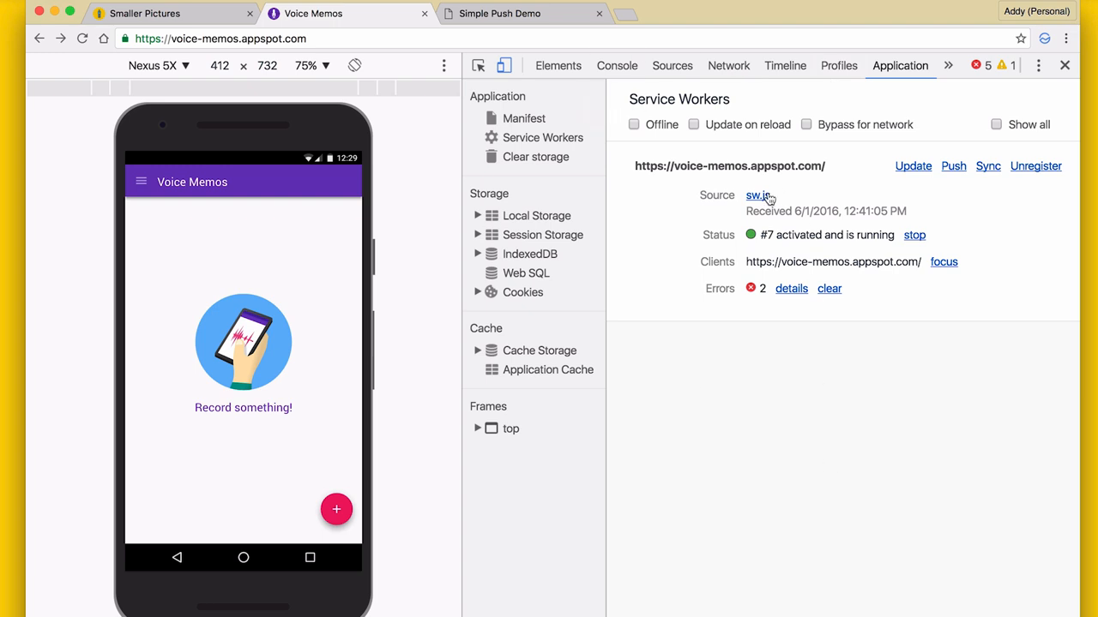
pyautogui.click(756, 195)
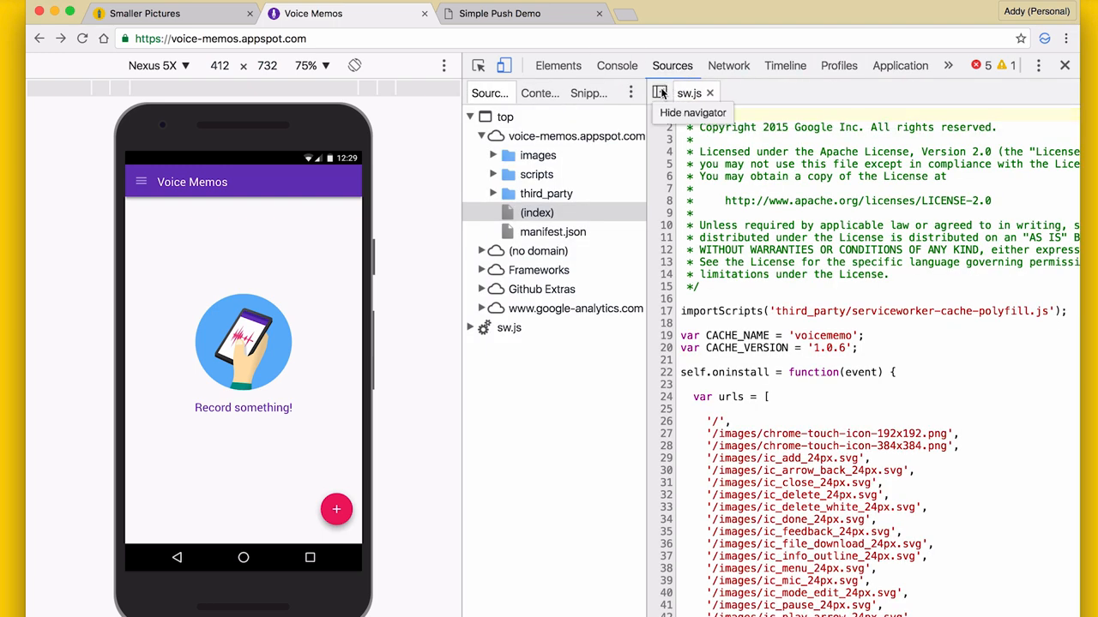
pyautogui.click(660, 92)
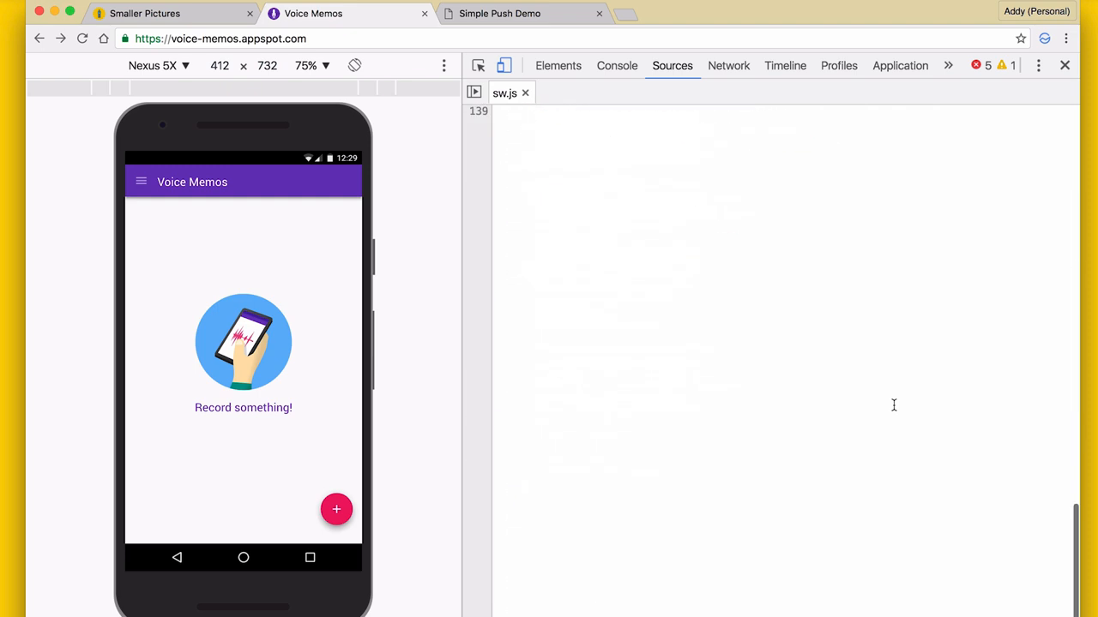
pyautogui.scroll(-3)
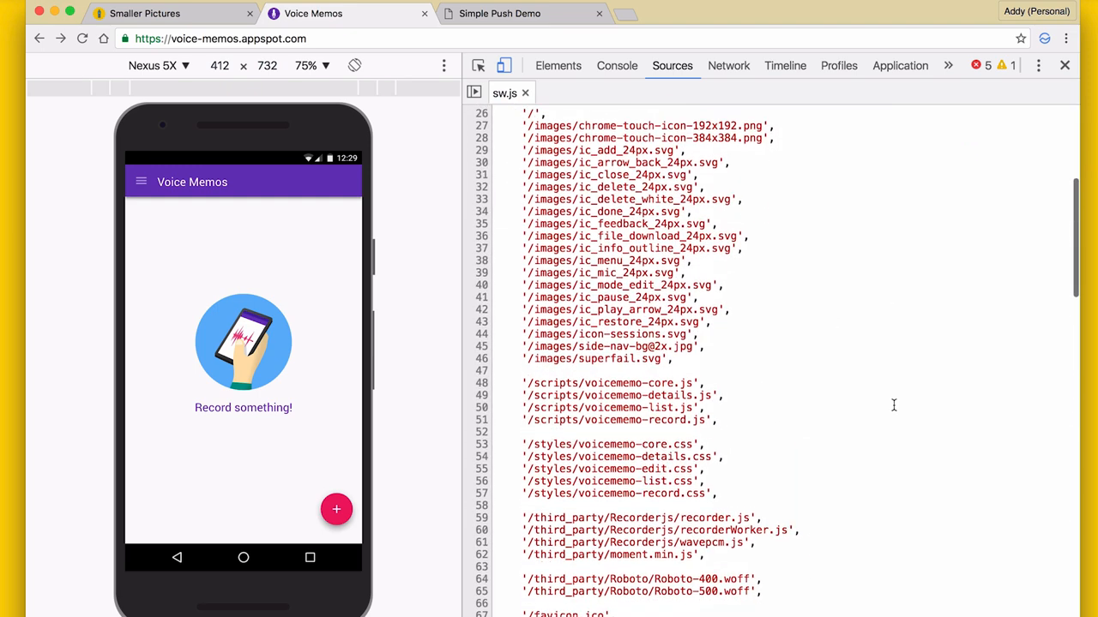
pyautogui.scroll(-3)
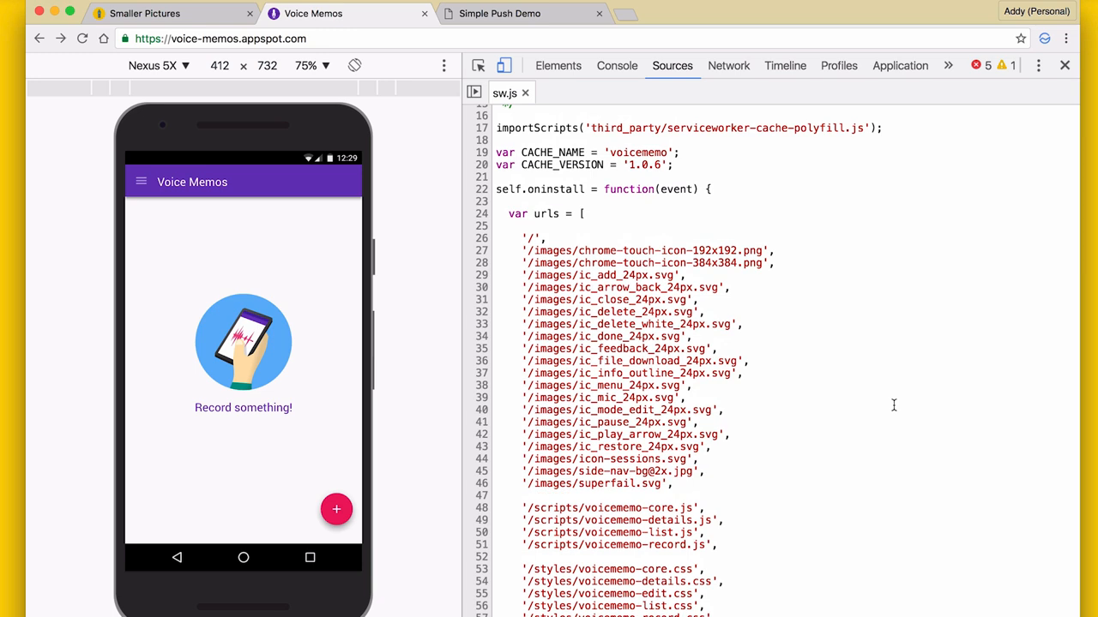
pyautogui.scroll(-3)
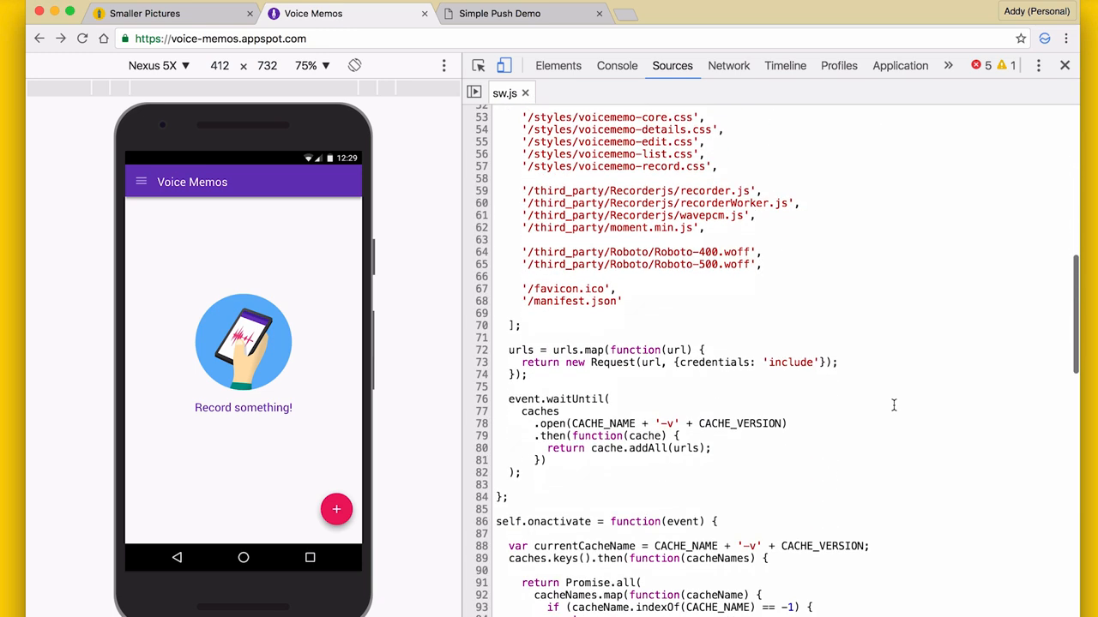
pyautogui.scroll(-3)
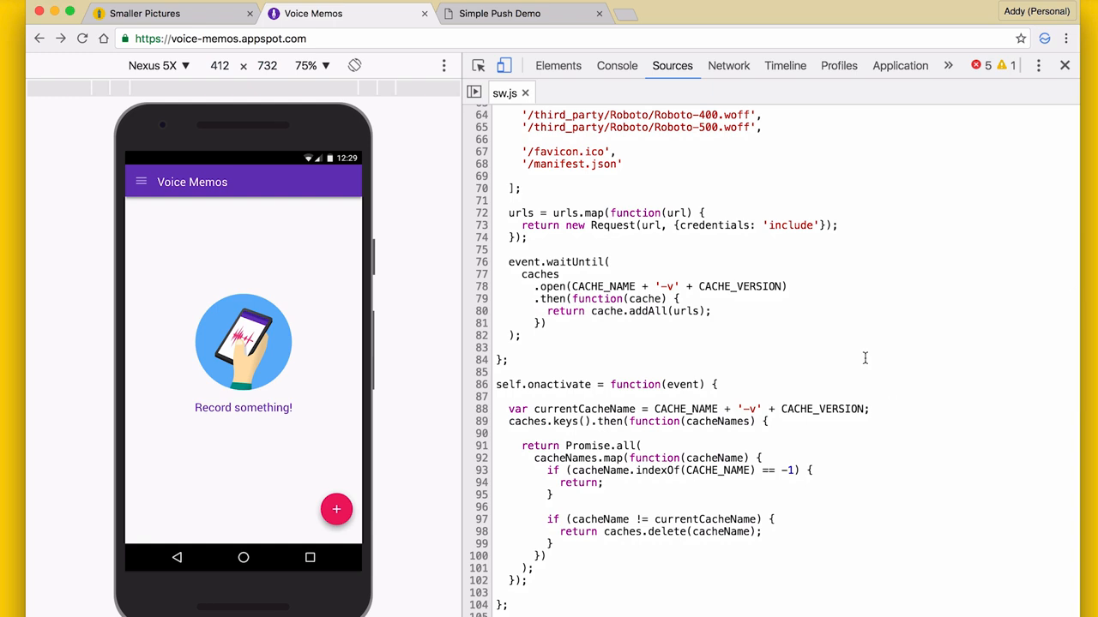
pyautogui.moveTo(900, 66)
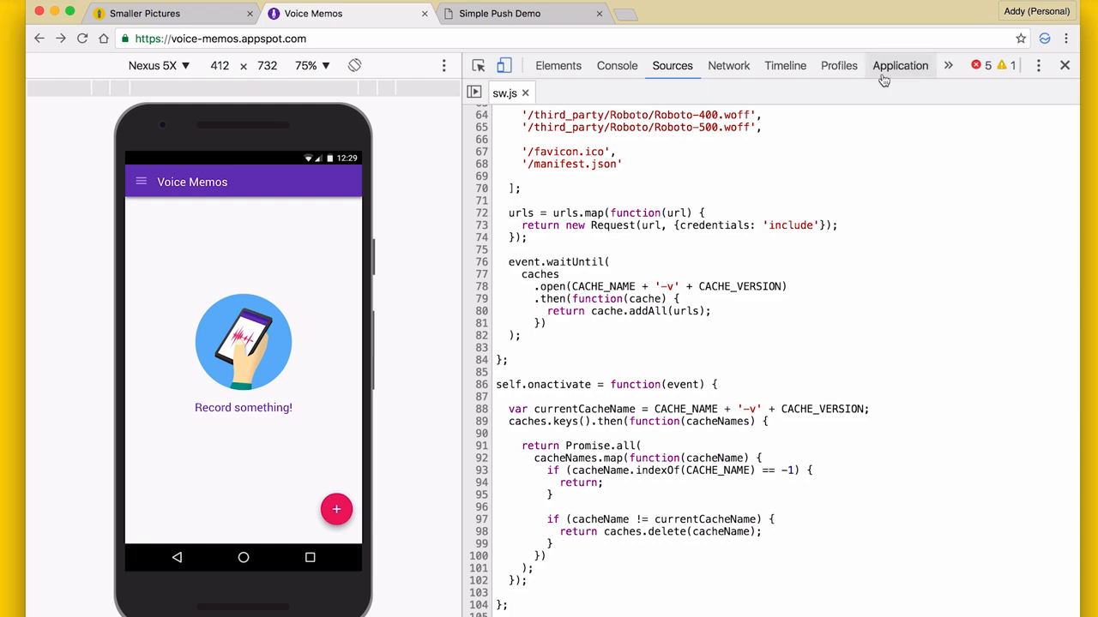
# Back in Service Workers, stop worker #7, review its two logged errors and clear them
pyautogui.click(899, 66)
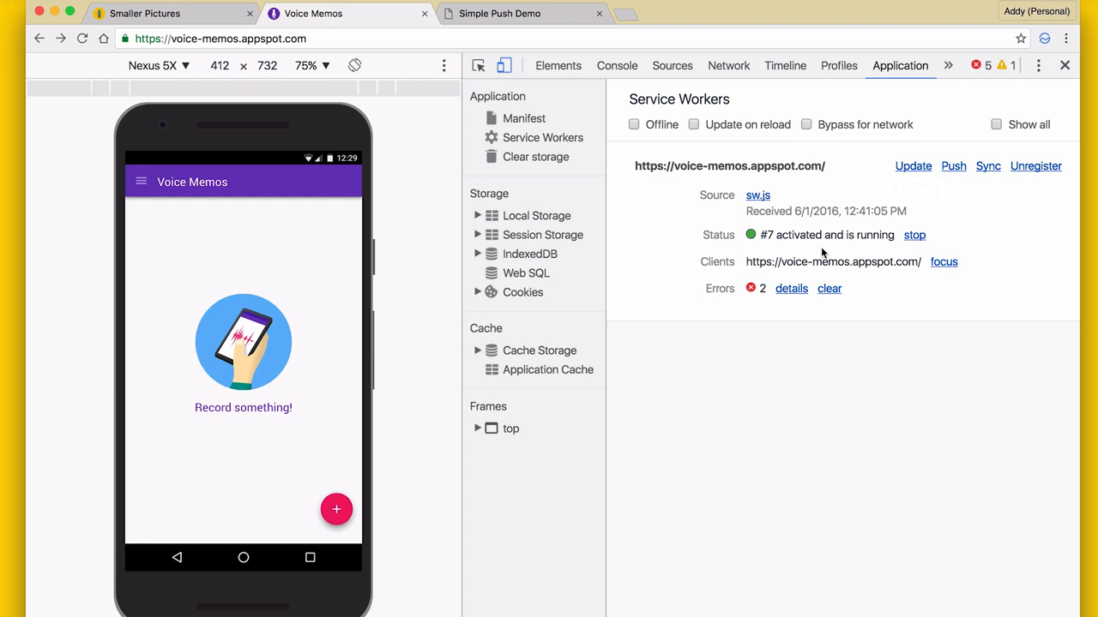
pyautogui.moveTo(914, 239)
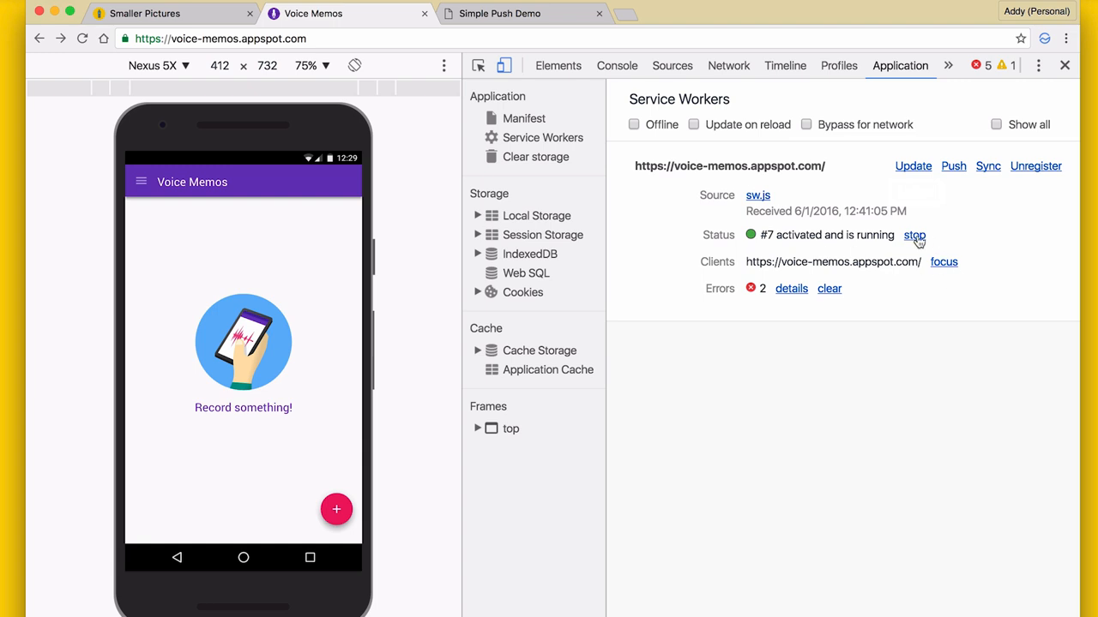
pyautogui.click(914, 235)
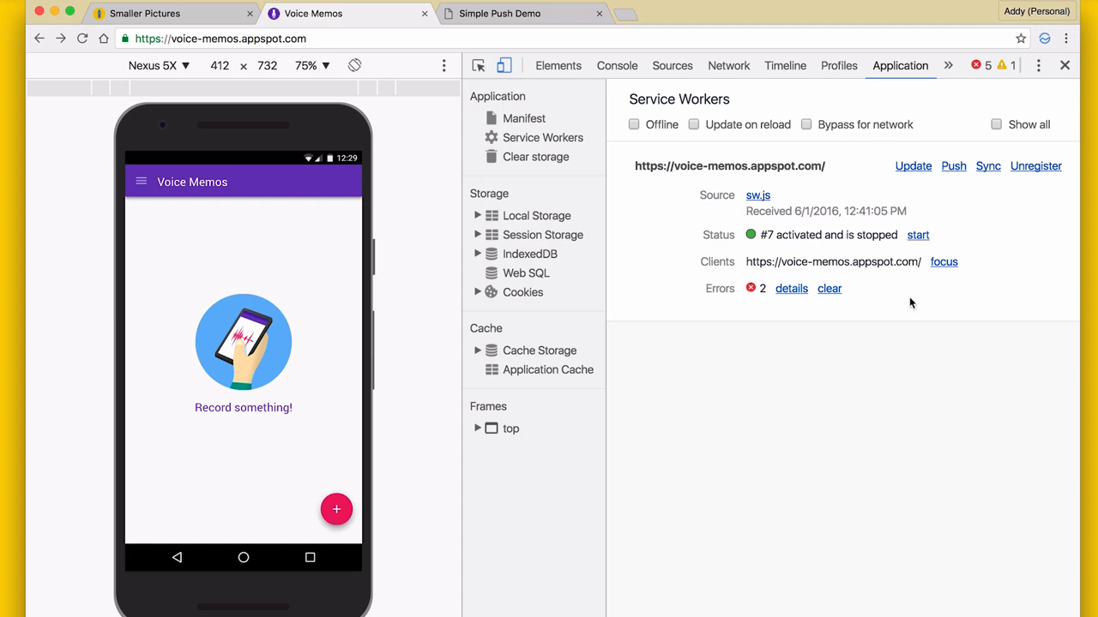
pyautogui.moveTo(943, 264)
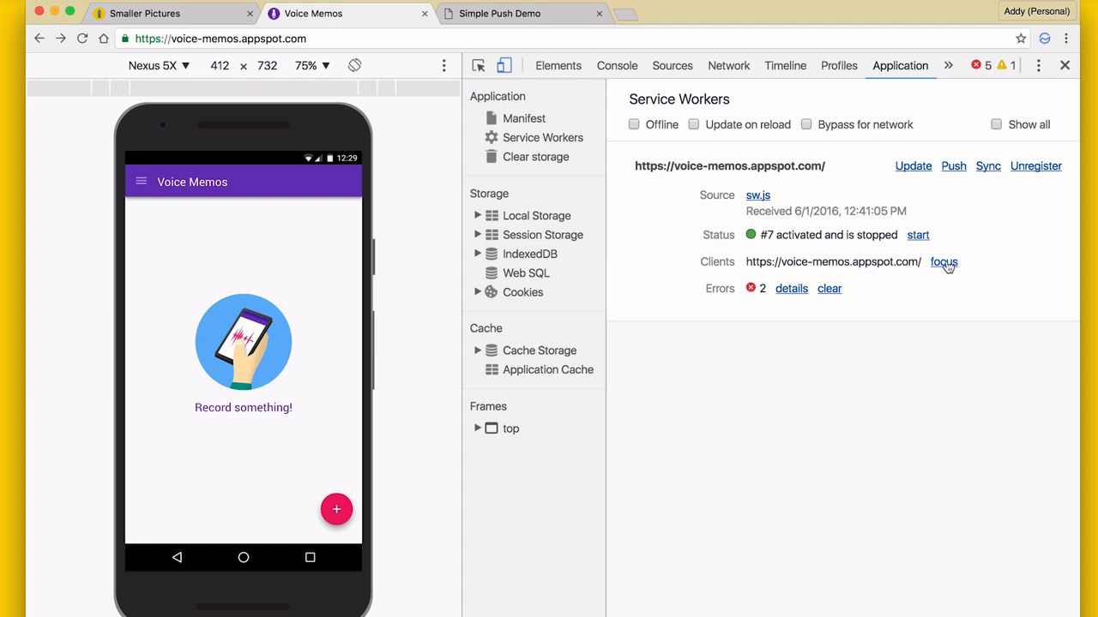
pyautogui.moveTo(831, 305)
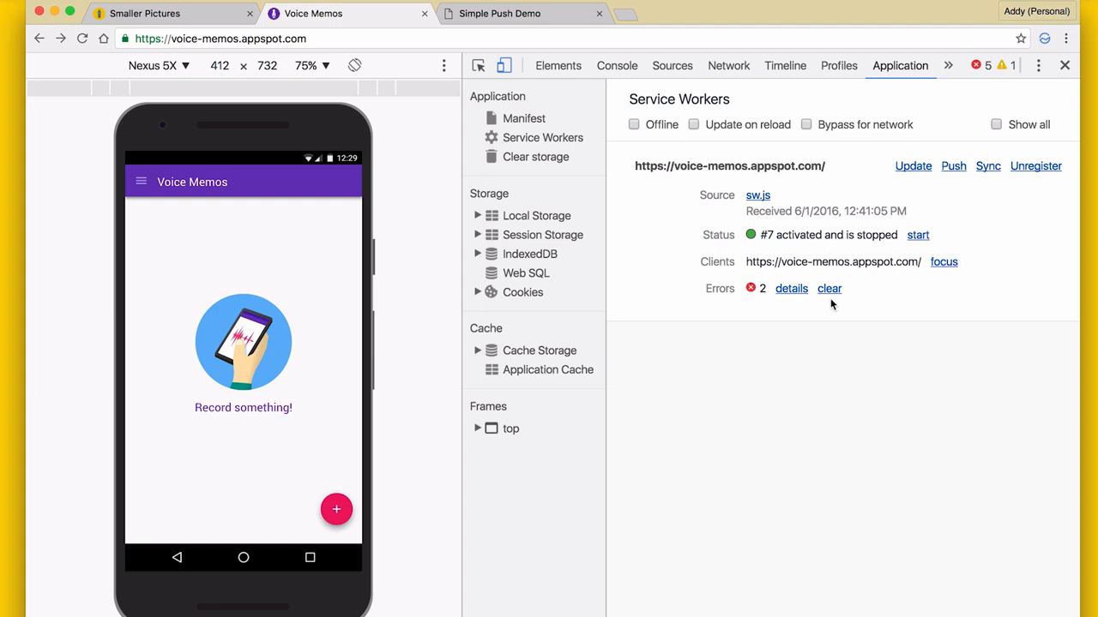
pyautogui.click(791, 288)
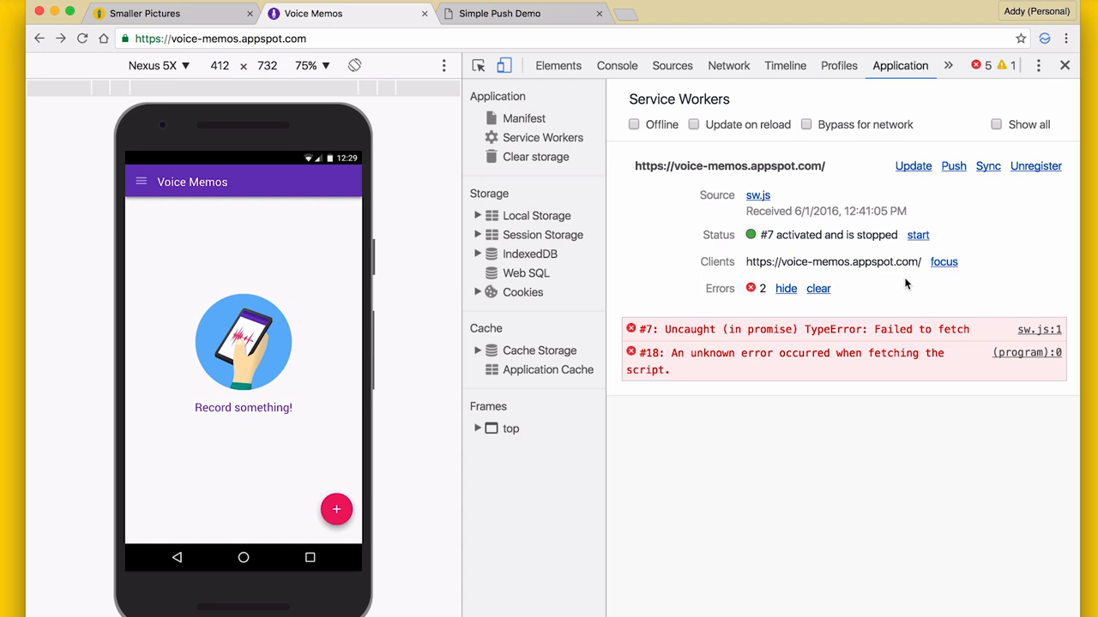
pyautogui.click(785, 288)
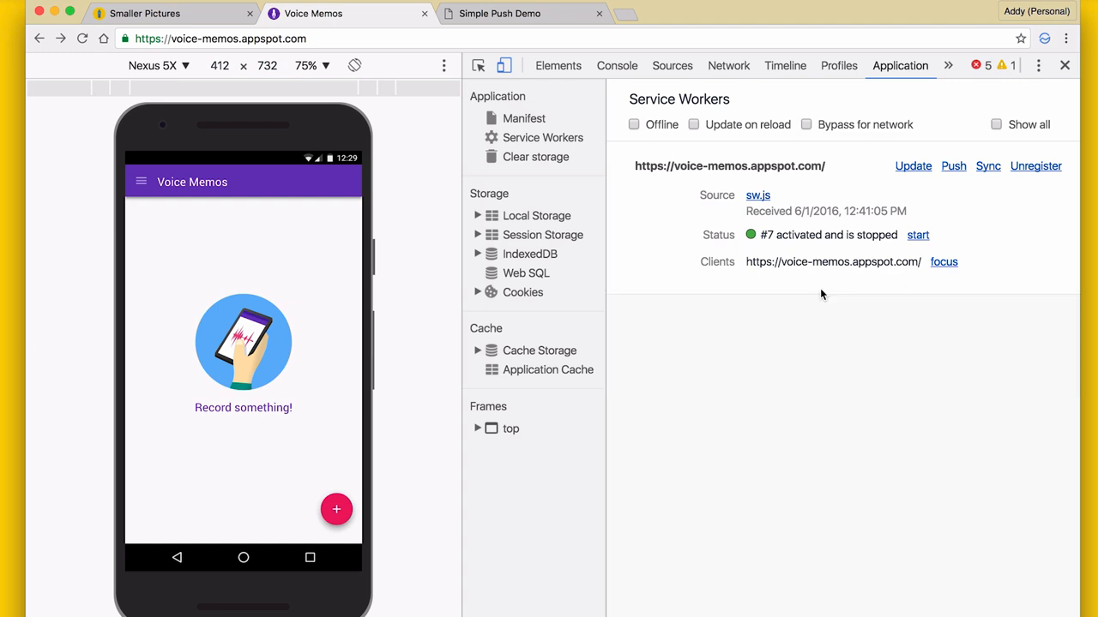
pyautogui.moveTo(901, 402)
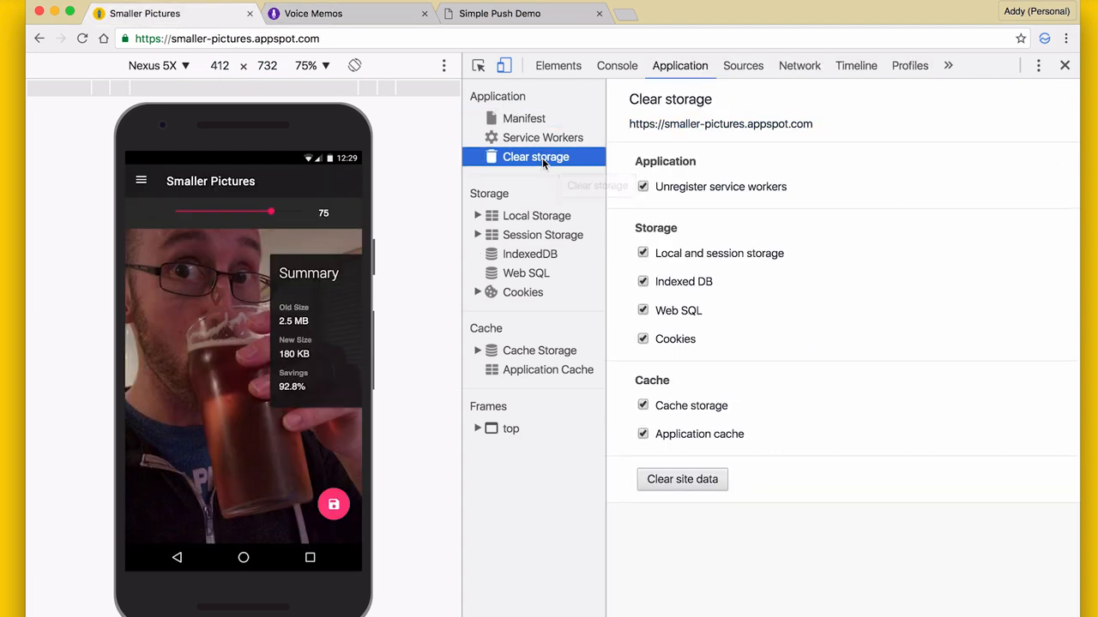
pyautogui.moveTo(812, 504)
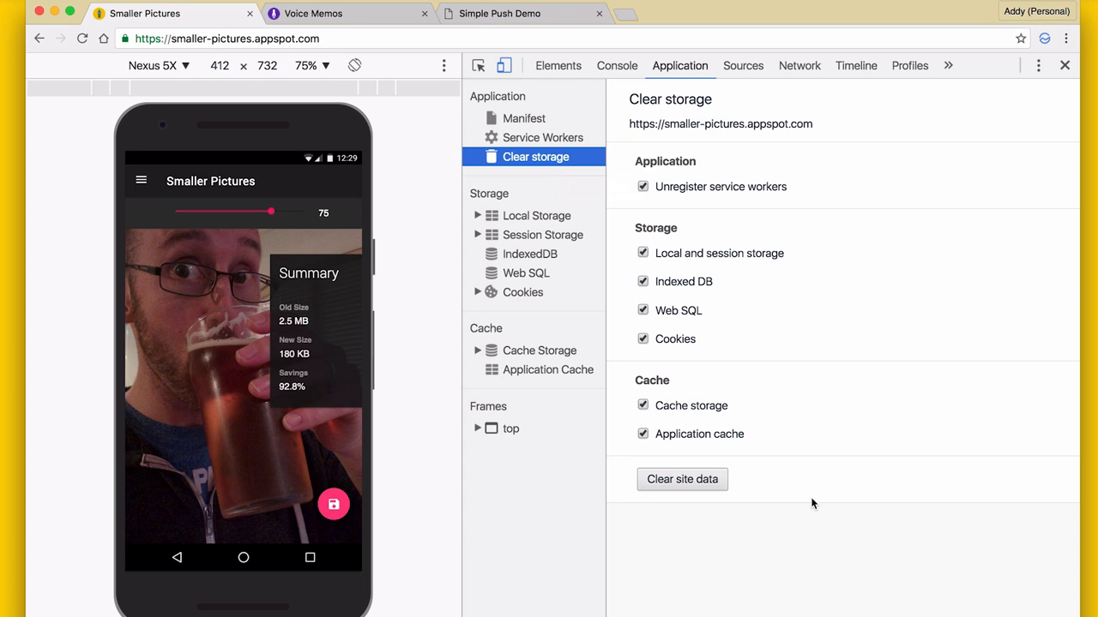
pyautogui.moveTo(778, 506)
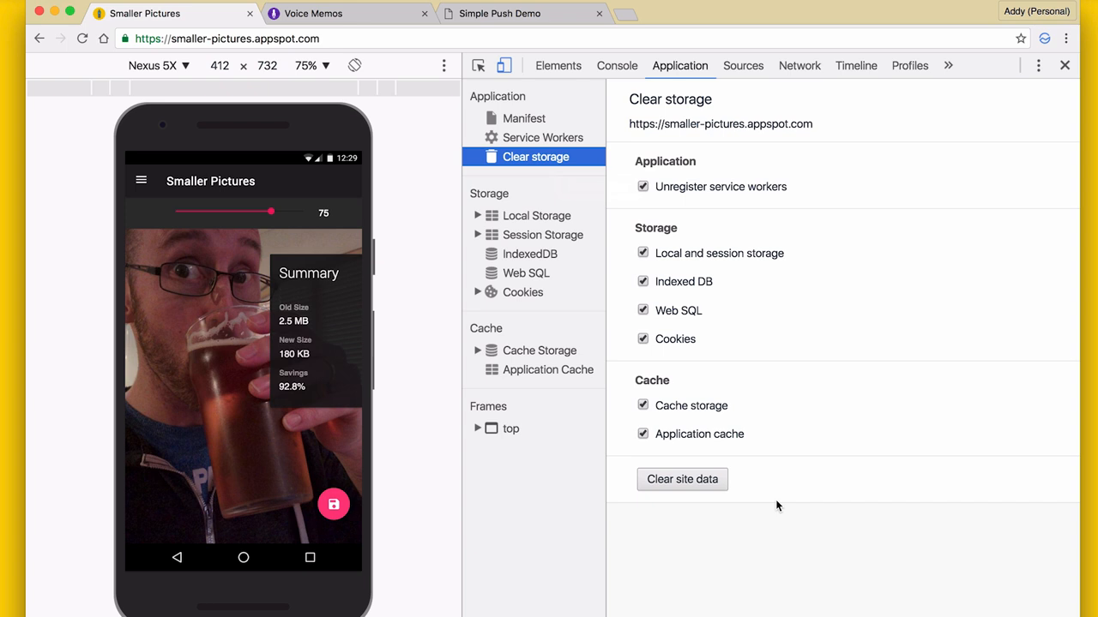
pyautogui.moveTo(681, 479)
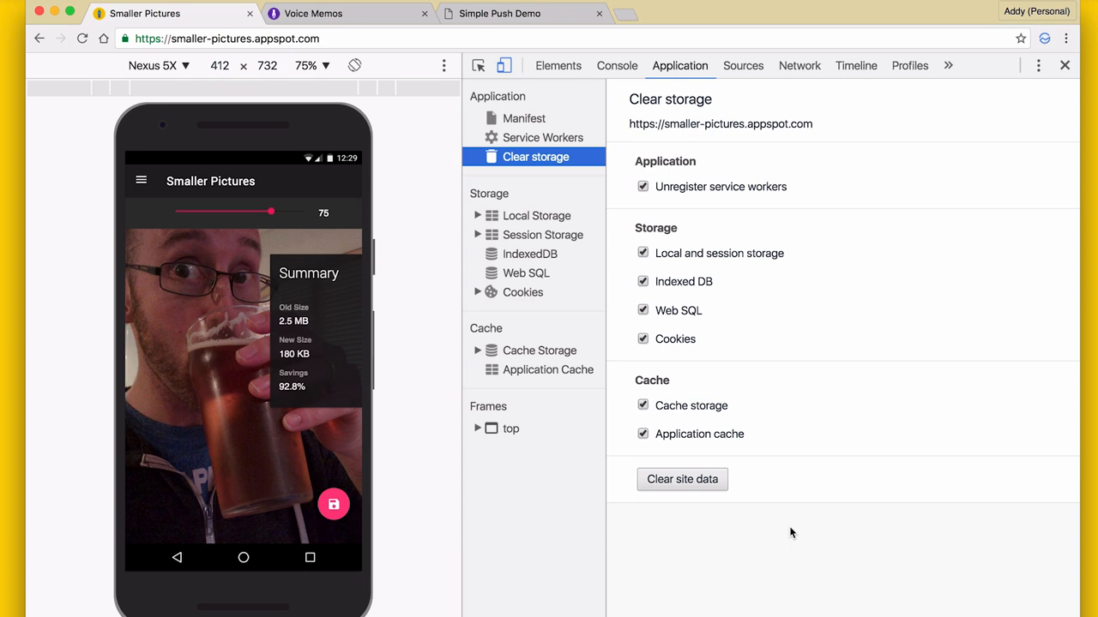
pyautogui.moveTo(478, 357)
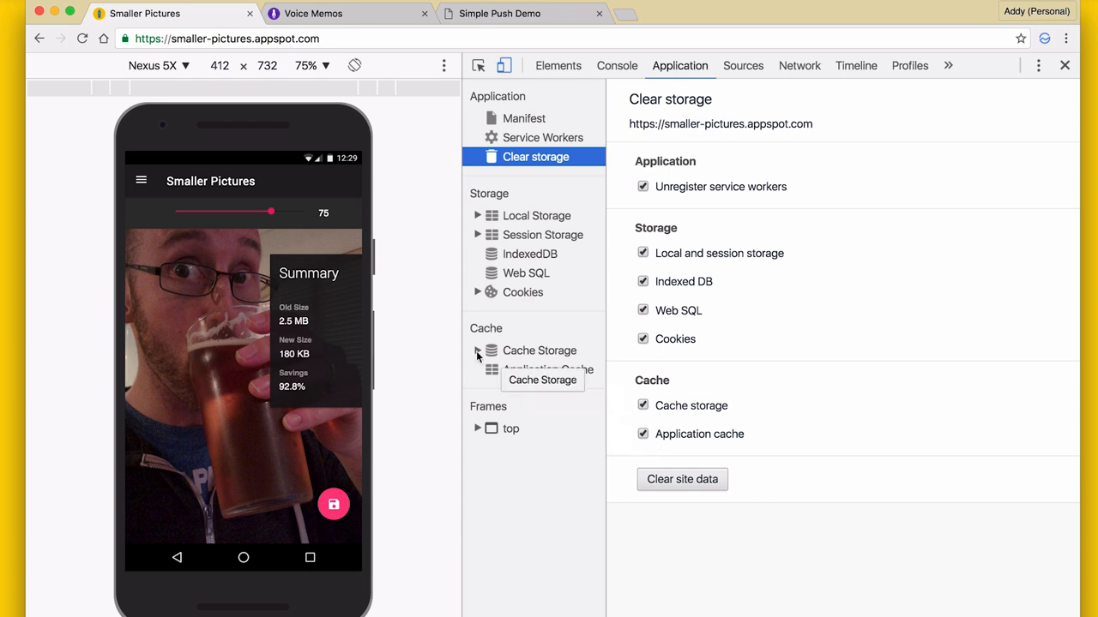
pyautogui.moveTo(757, 358)
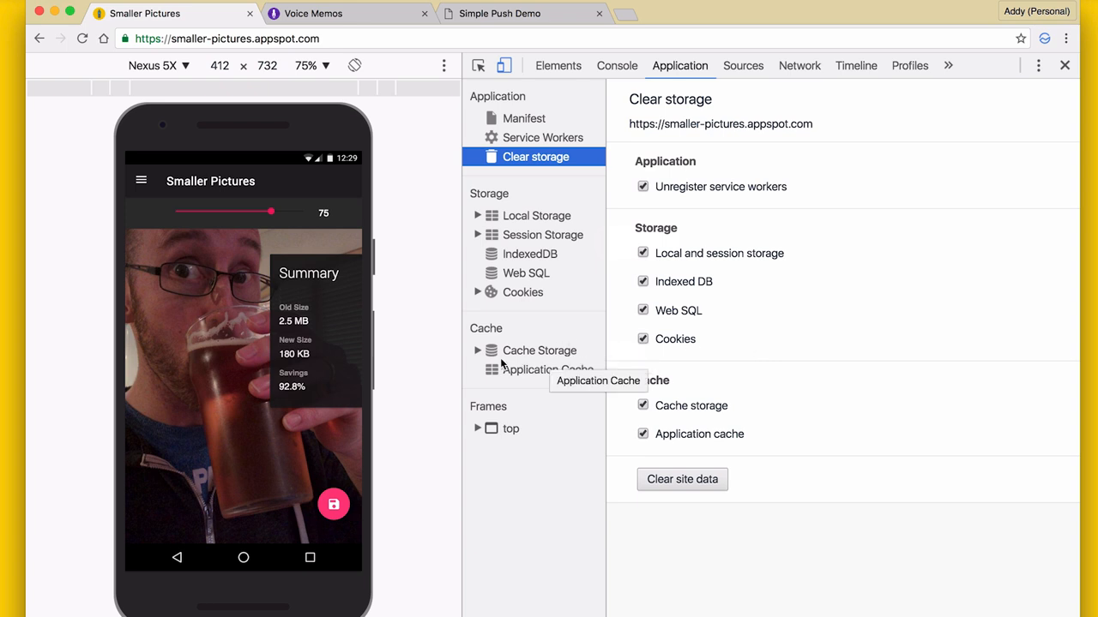
# Open Voice Memos' voicememo-v1.0 cache to list its cached page, icons, manifest, scripts and styles
pyautogui.click(478, 351)
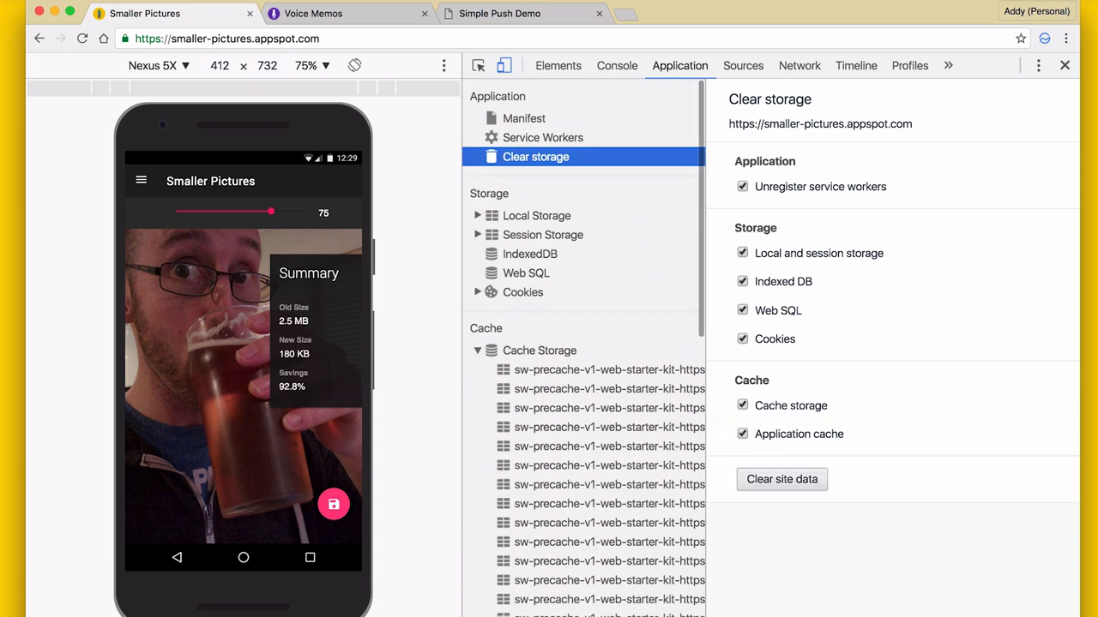
pyautogui.click(313, 13)
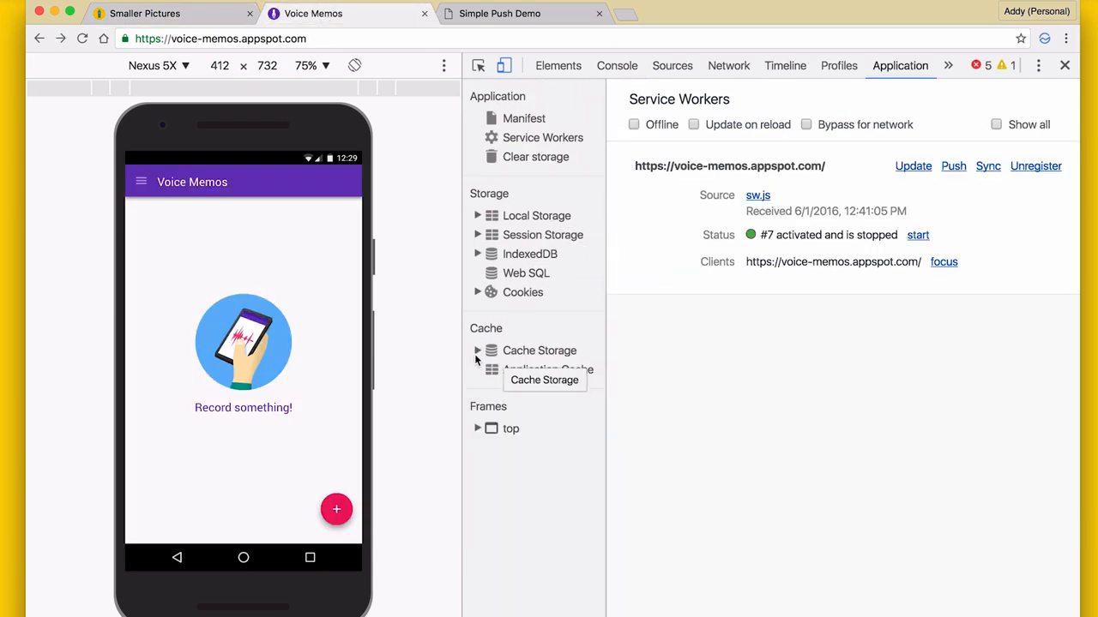
pyautogui.click(478, 350)
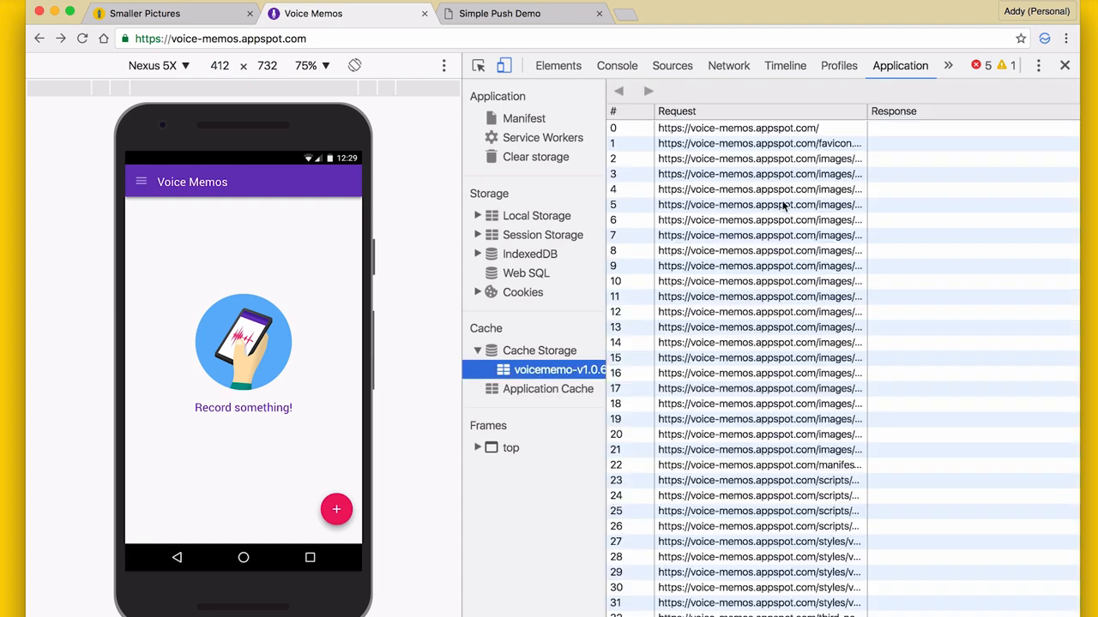
pyautogui.moveTo(860, 144)
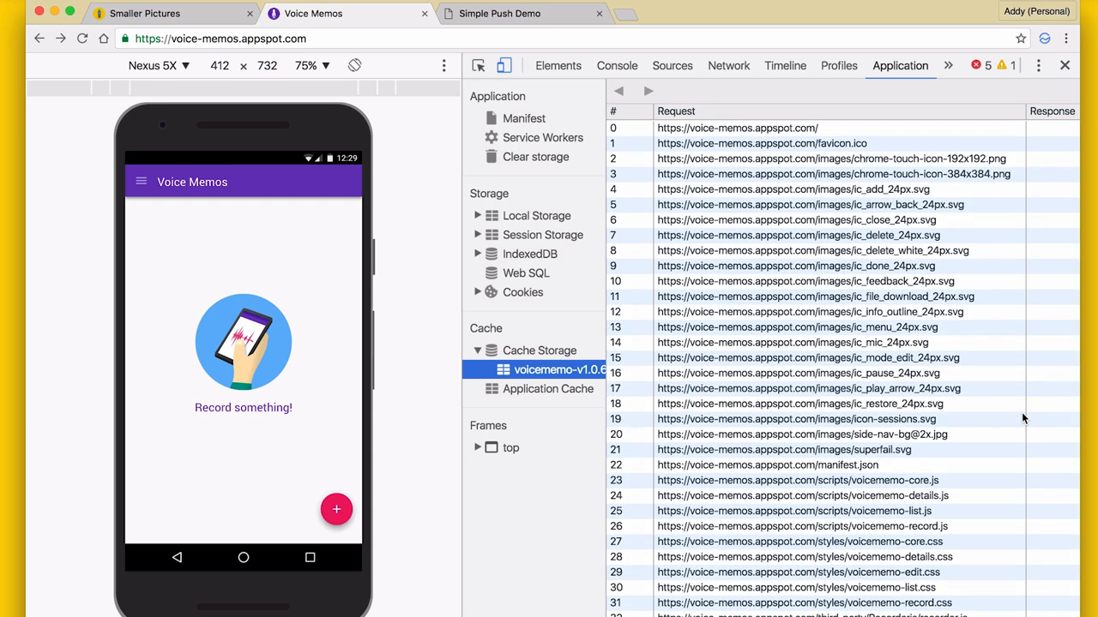
pyautogui.scroll(-3)
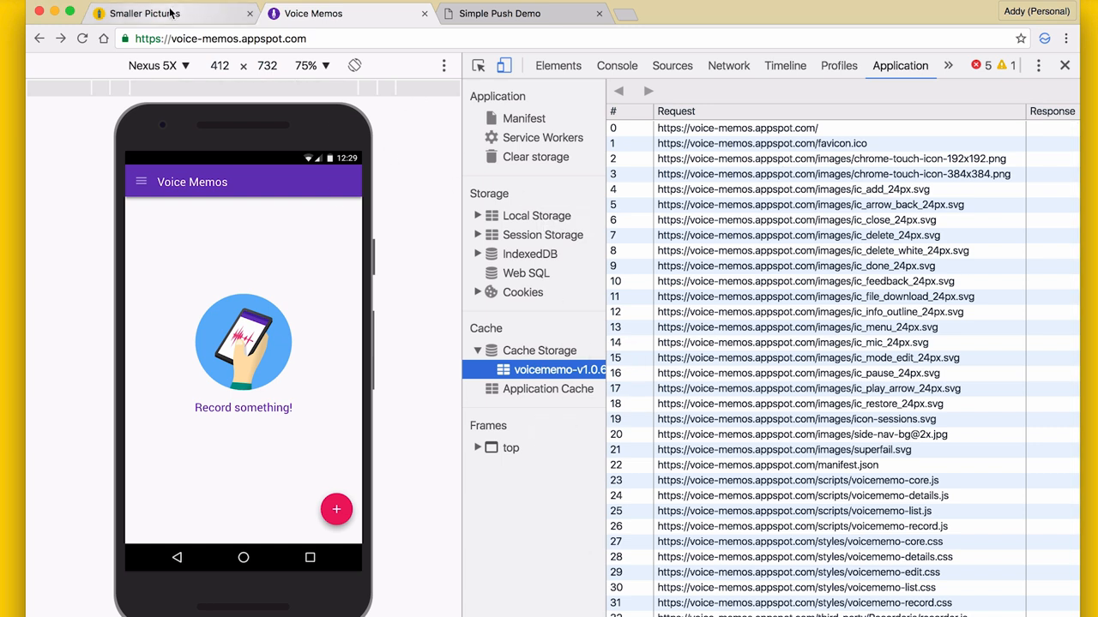
# On Smaller Pictures, expand Frames > top and its Images folder
pyautogui.click(168, 13)
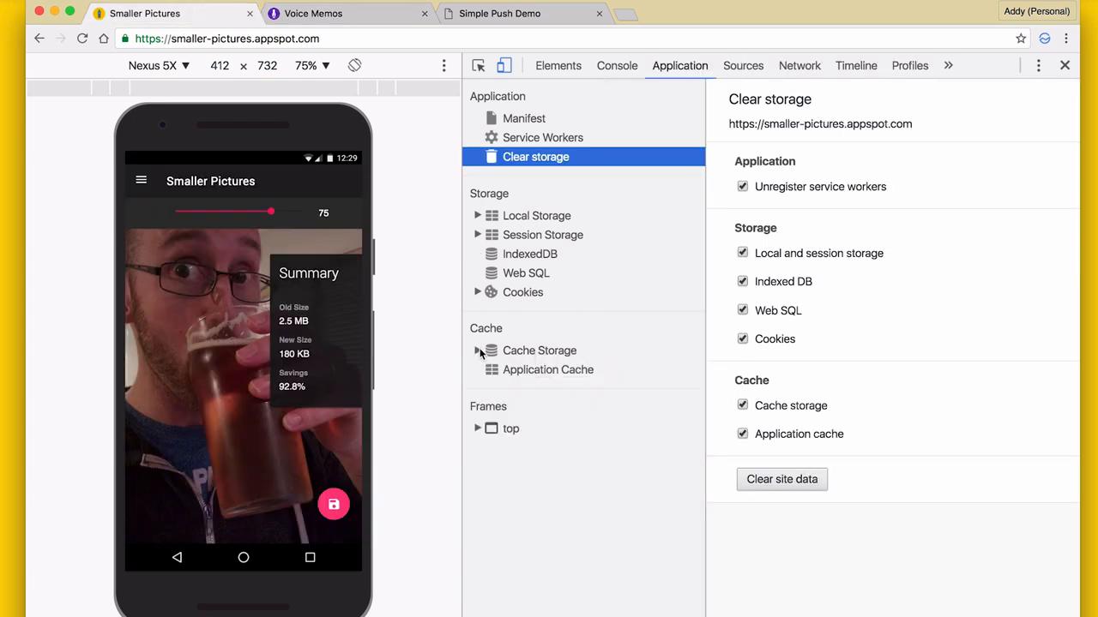
pyautogui.click(478, 429)
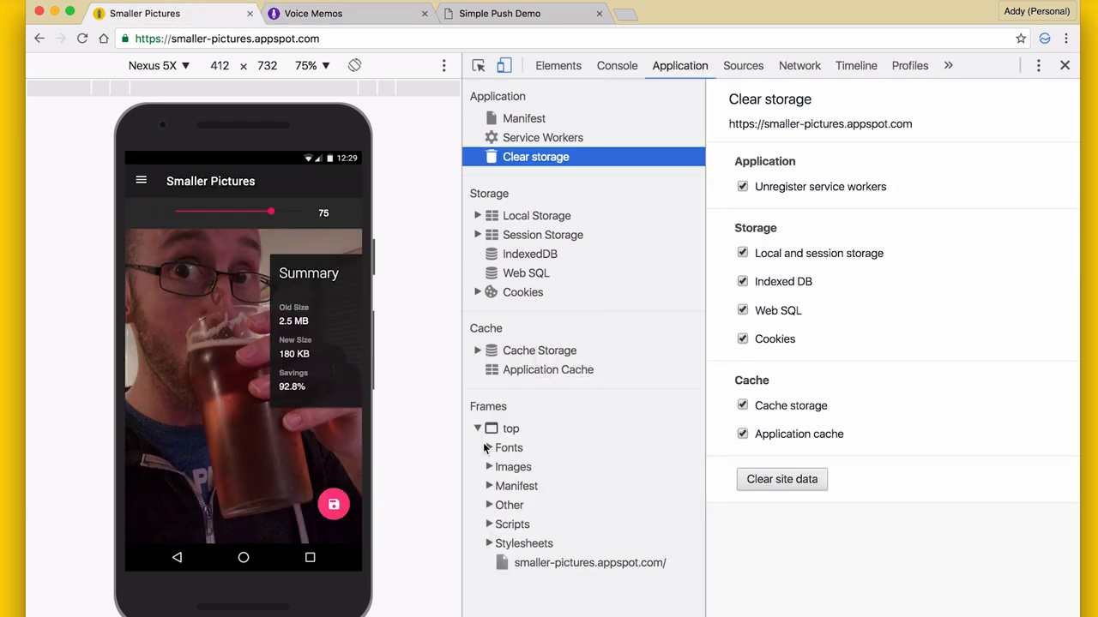
pyautogui.click(489, 485)
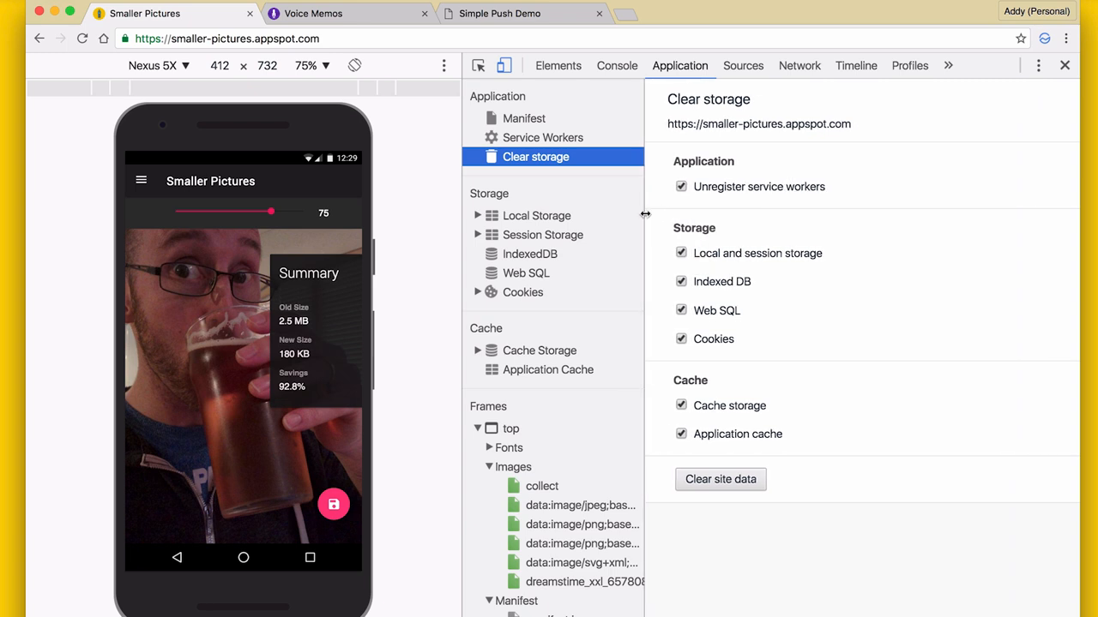
pyautogui.moveTo(543, 137)
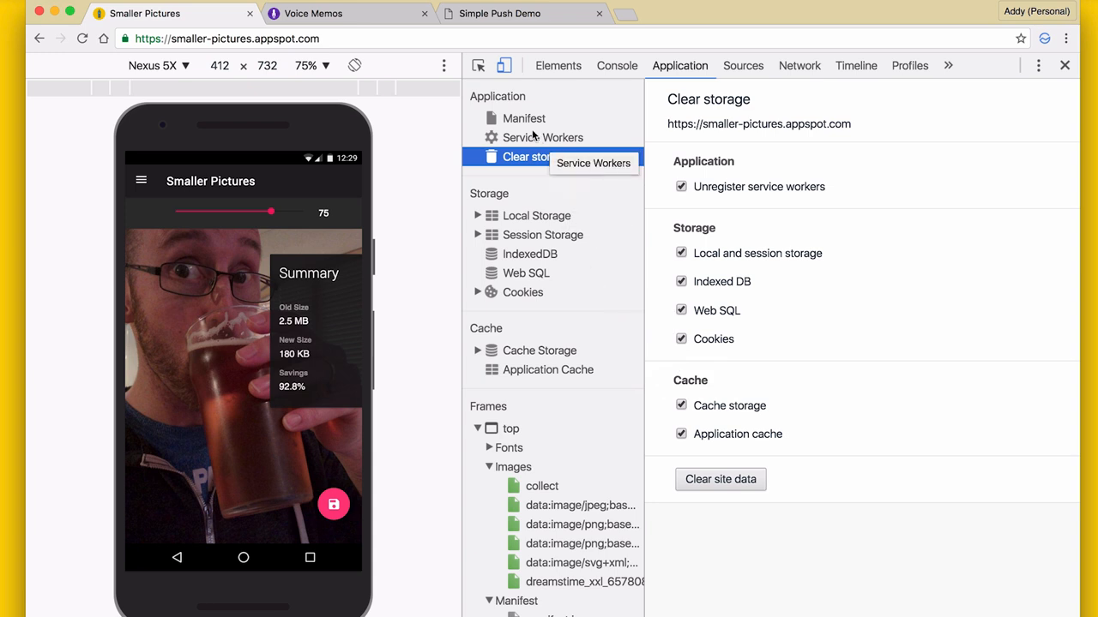
# Select Manifest and scroll through Smaller Pictures' identity, presentation and icon details
pyautogui.click(524, 118)
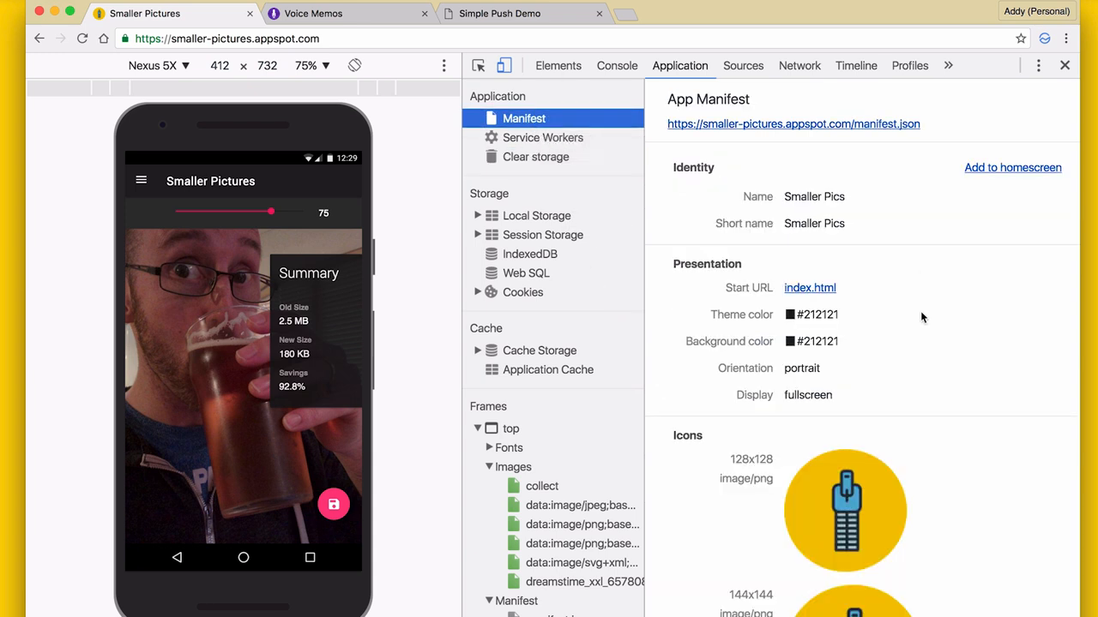
pyautogui.scroll(-3)
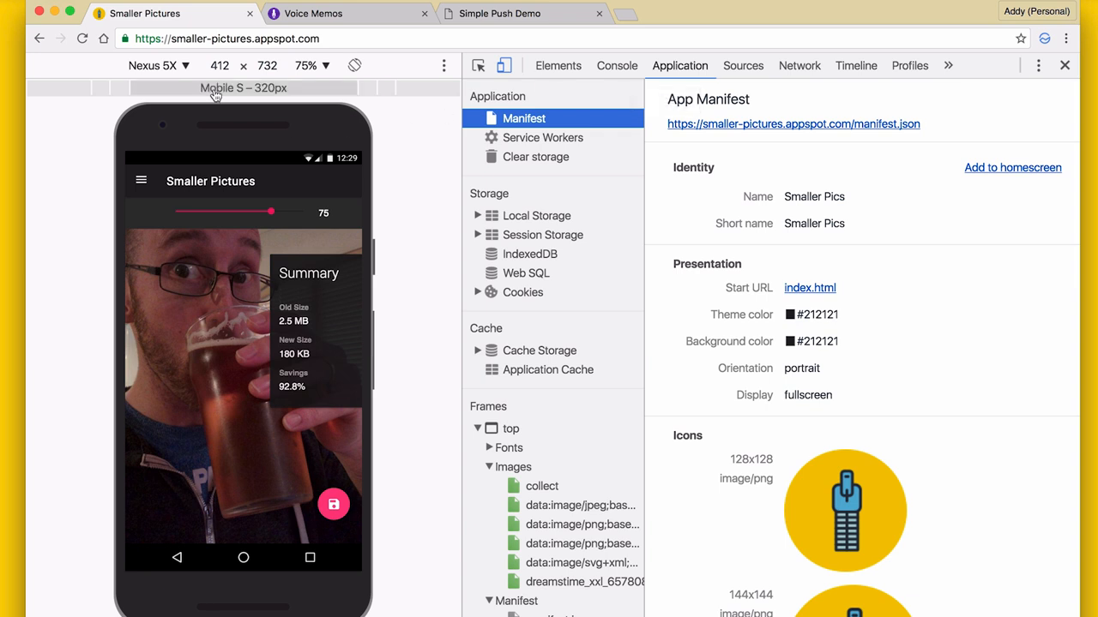
# Emulate the page on a Nexus 6, then switch the emulated device back to Nexus 5X
pyautogui.click(158, 66)
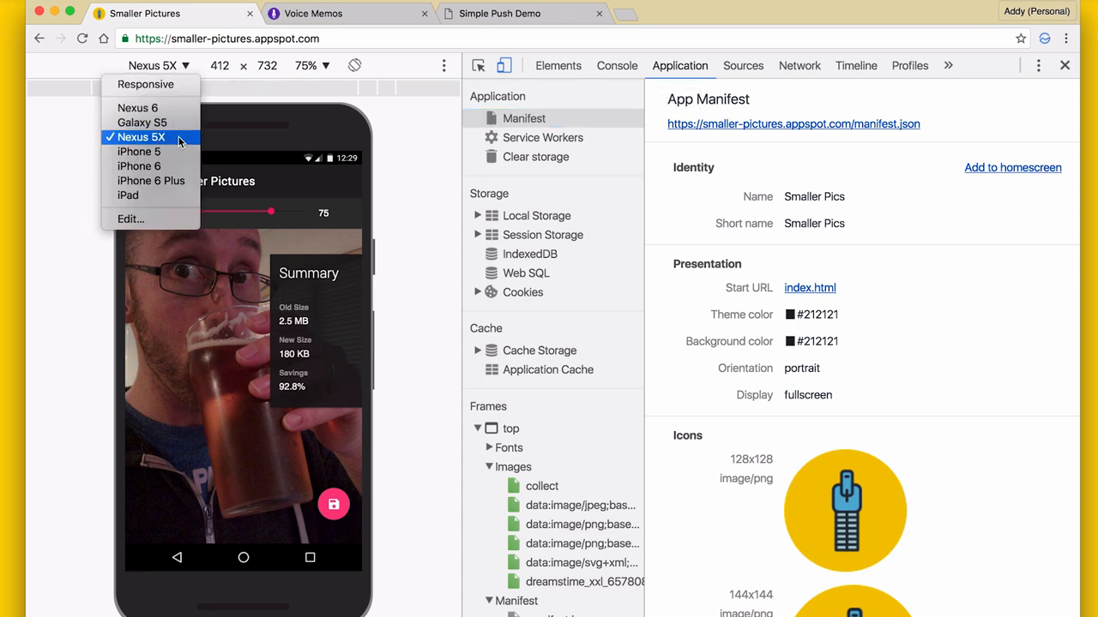
pyautogui.moveTo(420, 176)
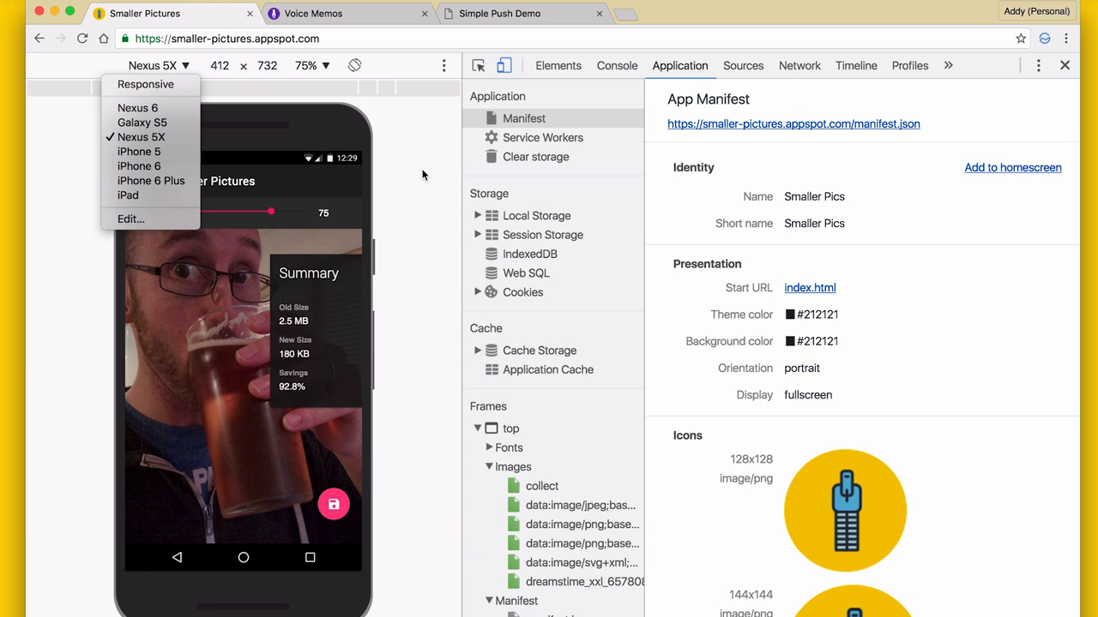
pyautogui.click(137, 108)
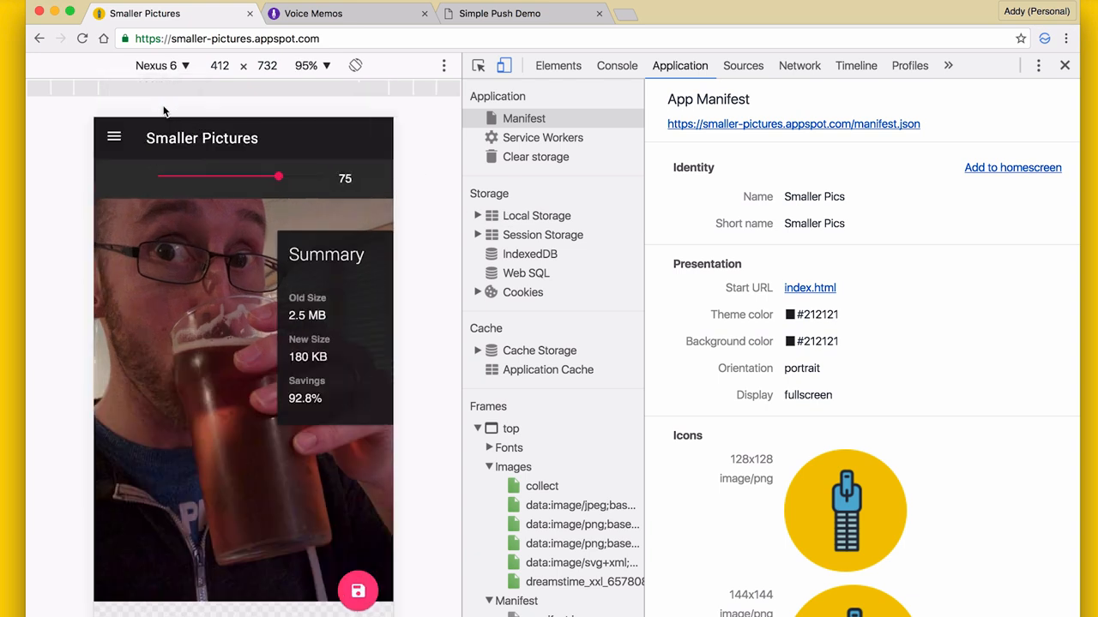
pyautogui.click(162, 65)
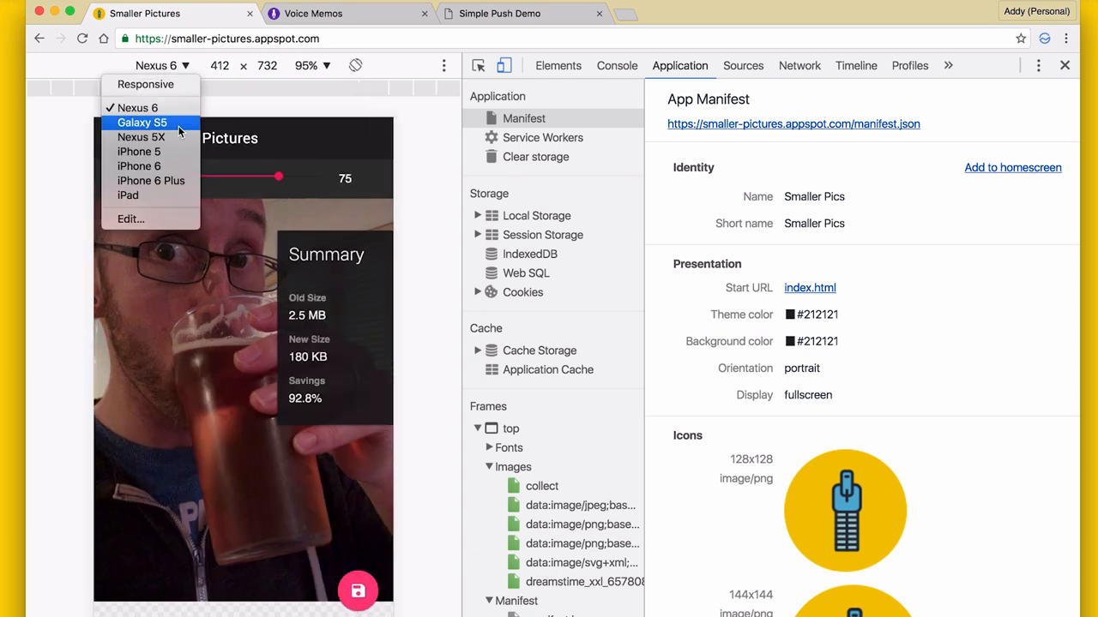
pyautogui.click(140, 137)
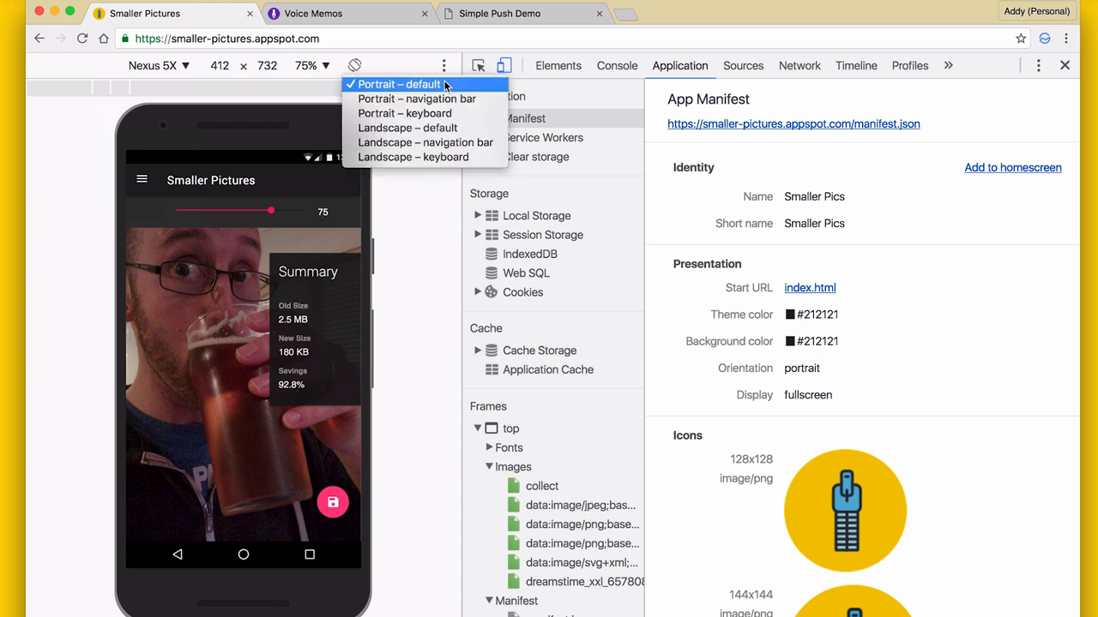
pyautogui.click(417, 99)
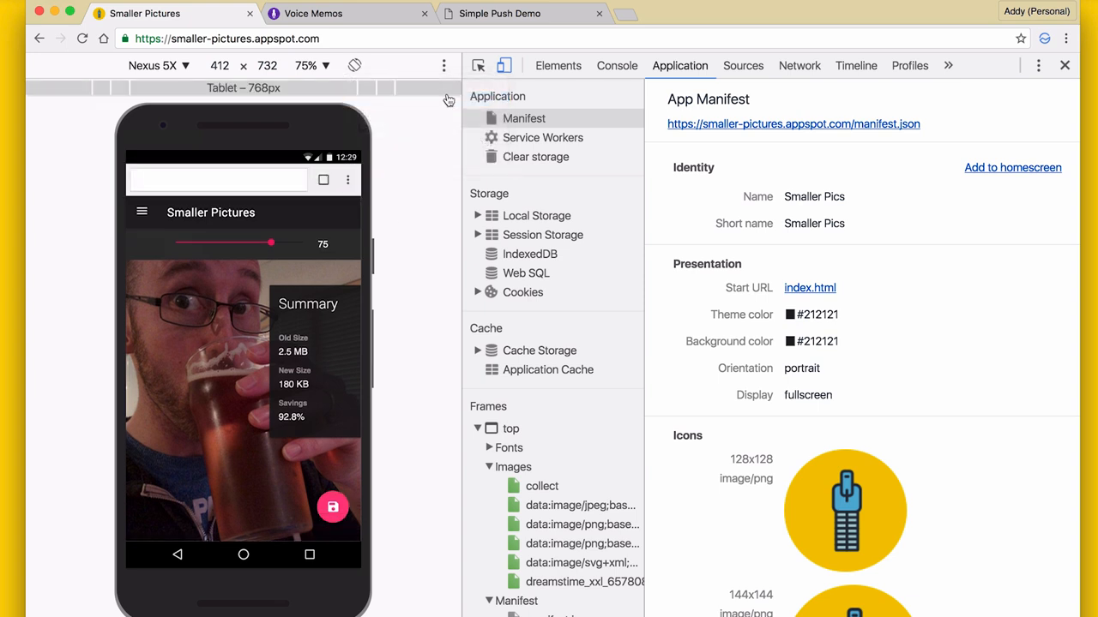
pyautogui.click(355, 66)
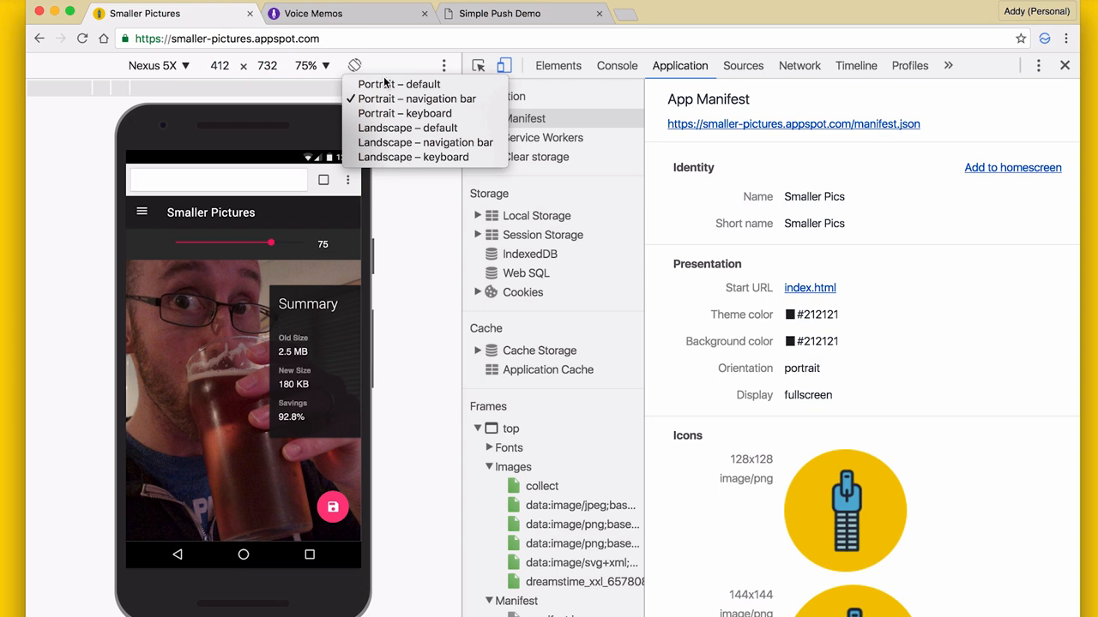
pyautogui.moveTo(399, 84)
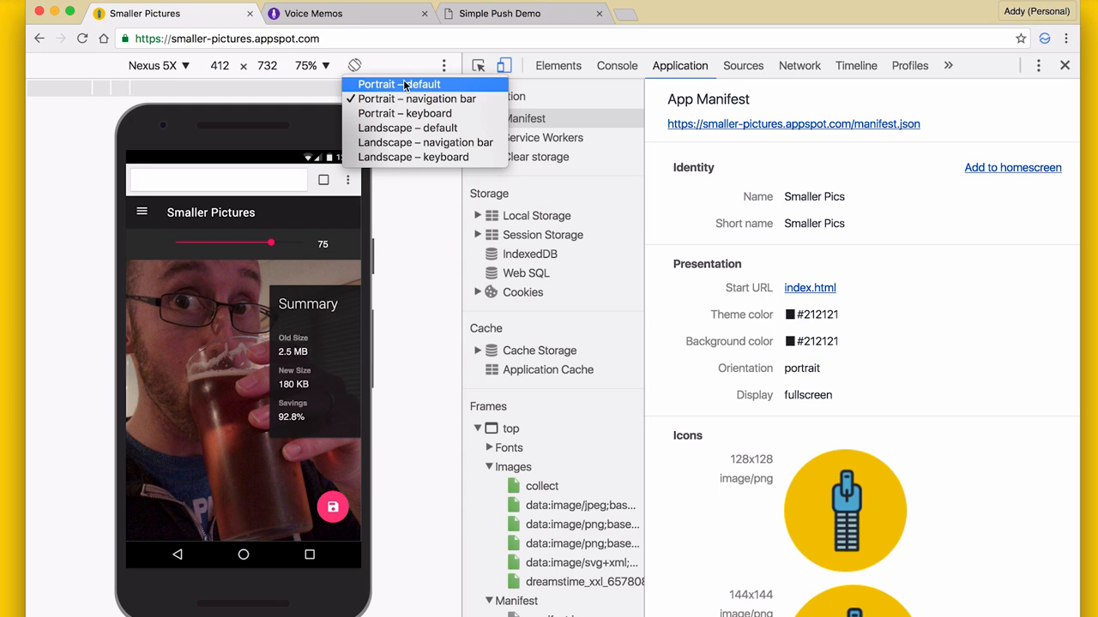
pyautogui.click(398, 84)
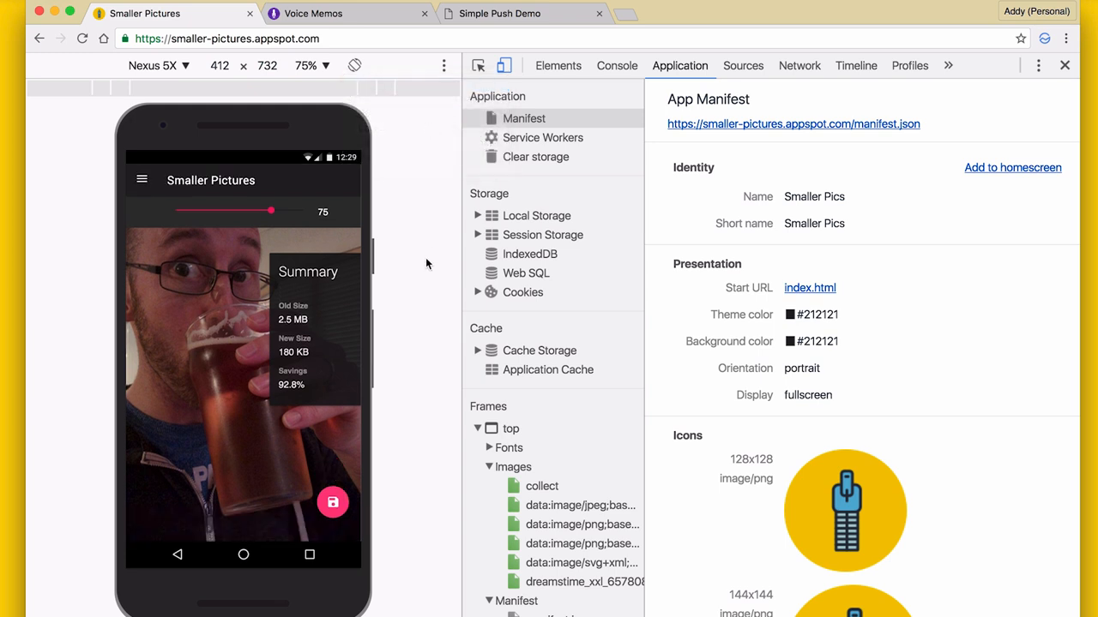